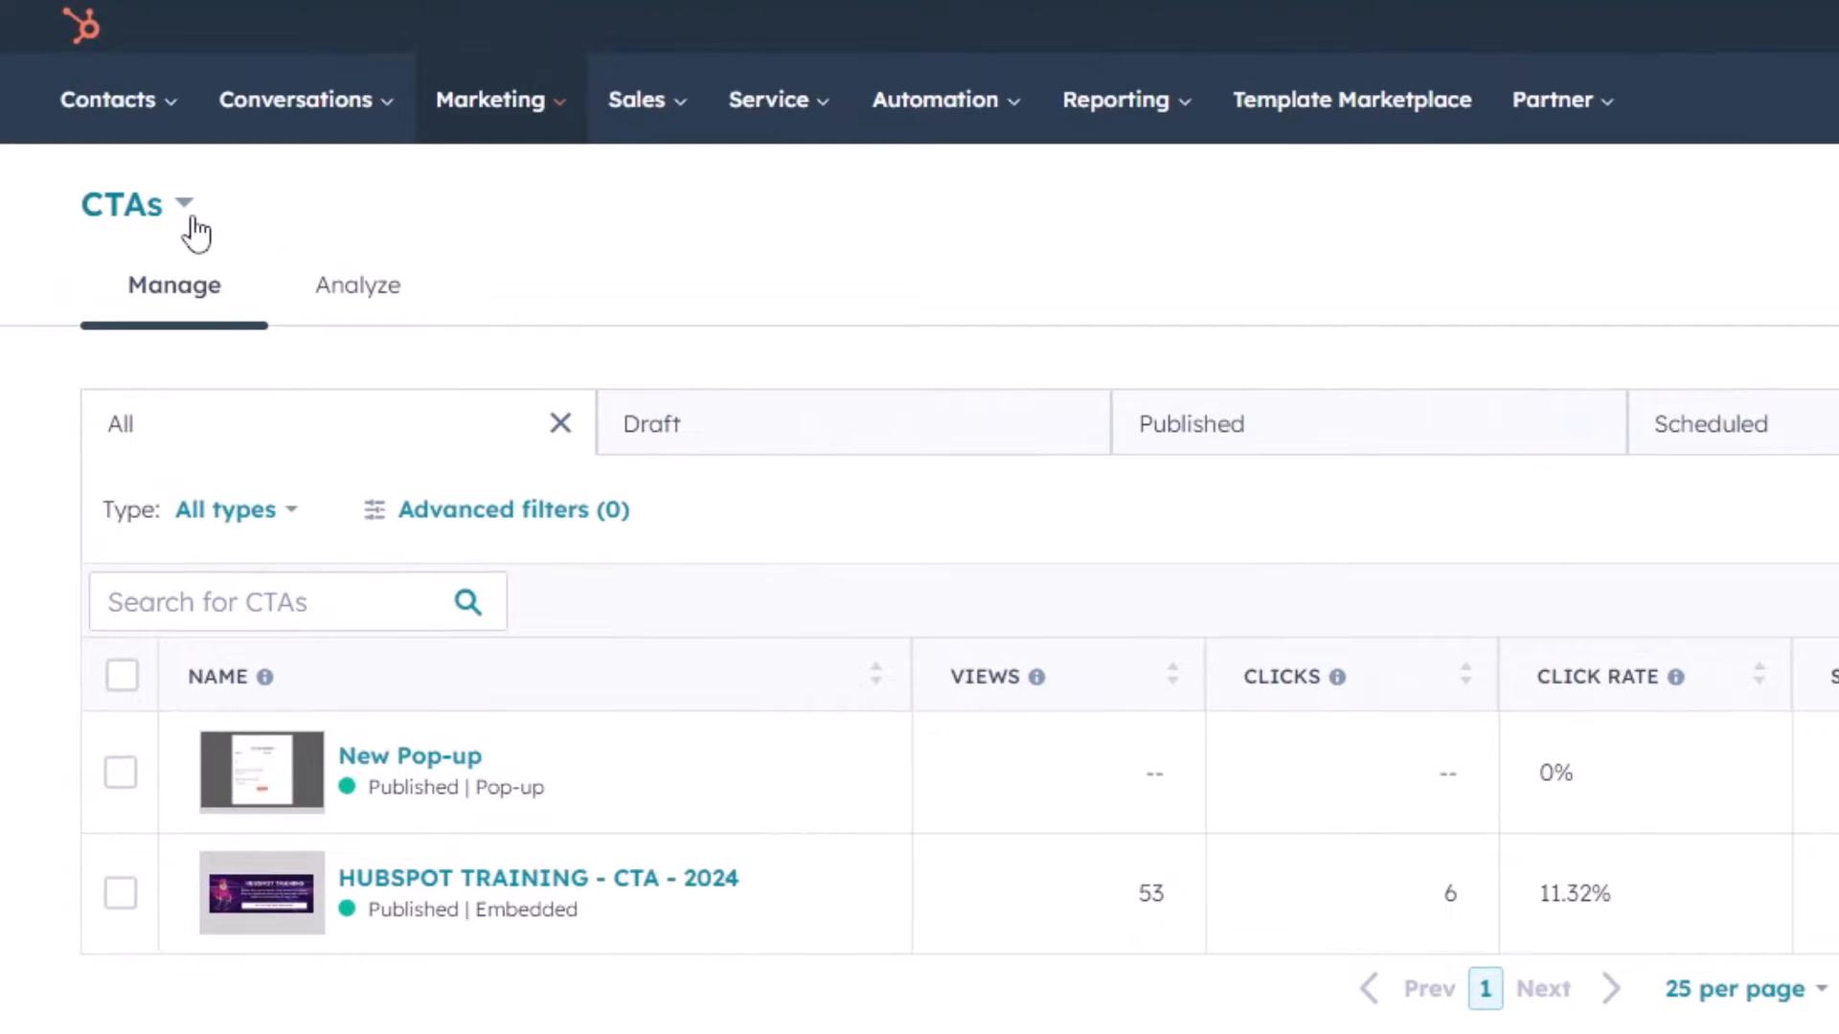
mouse_move(563, 115)
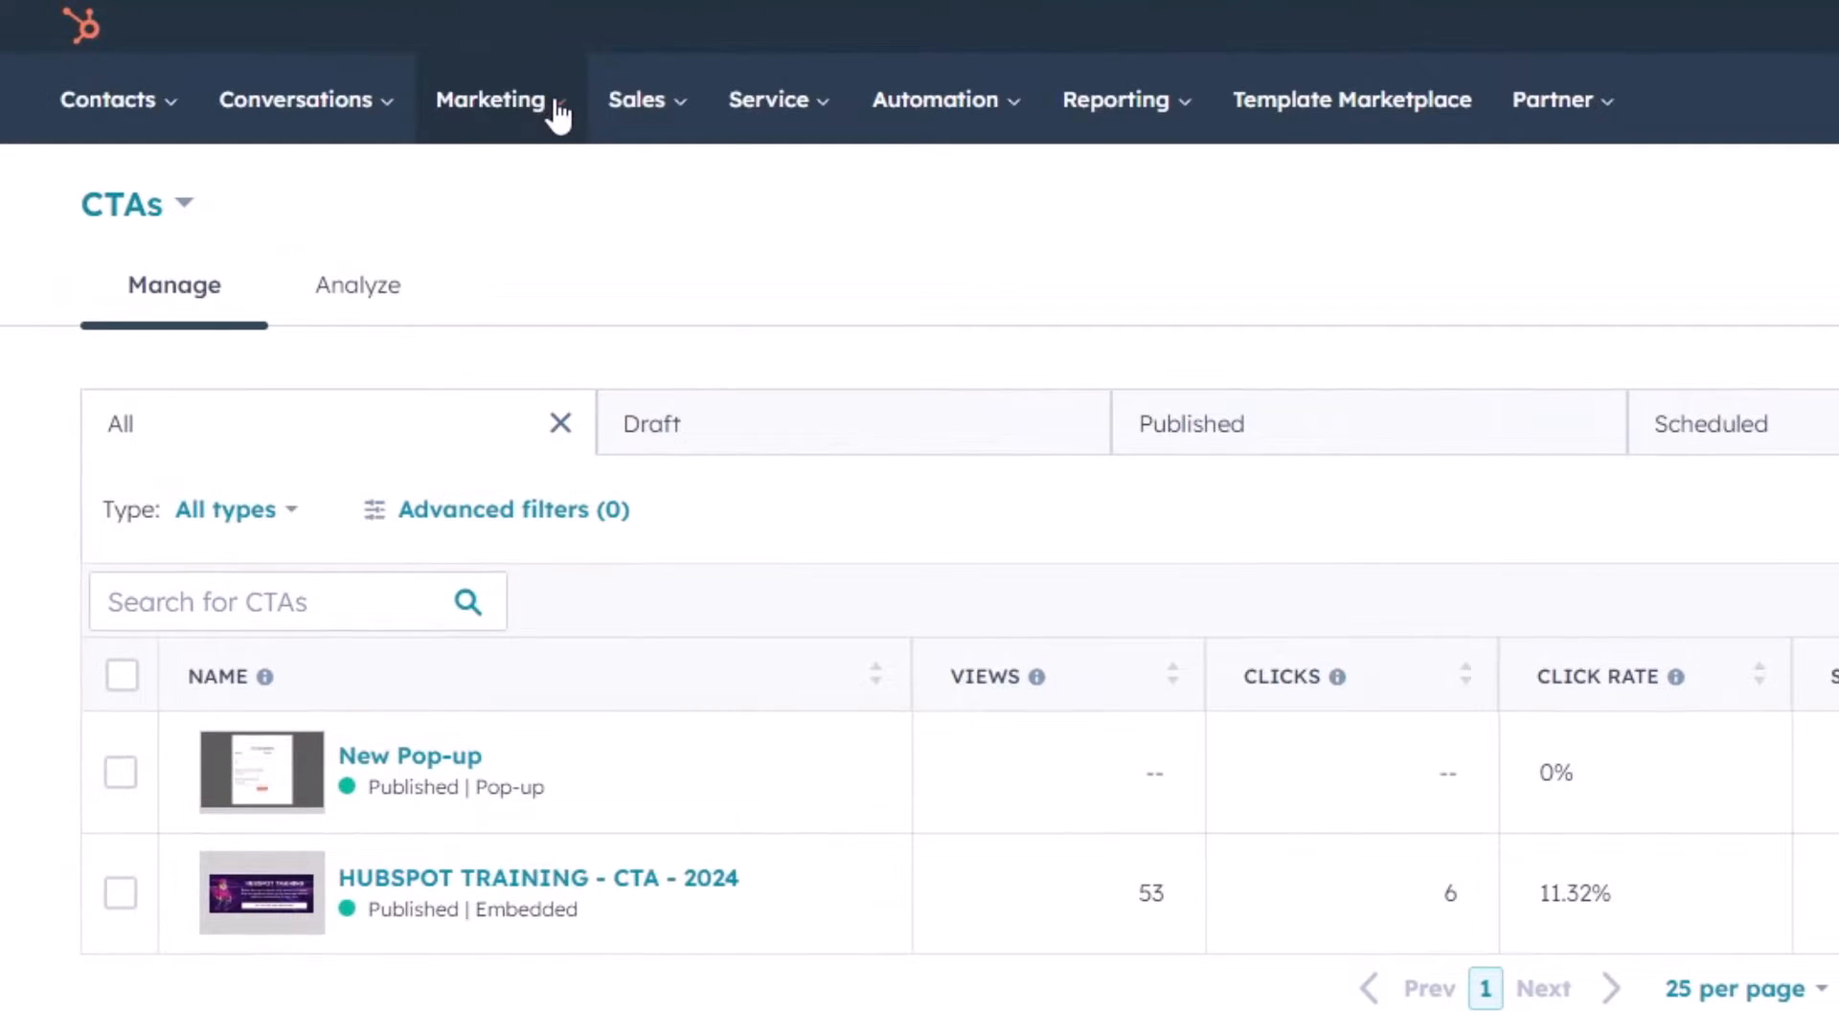
Step: Navigate to the CTAs list in HubSpot and open the New Pop-up CTA for editing
left_click(491, 100)
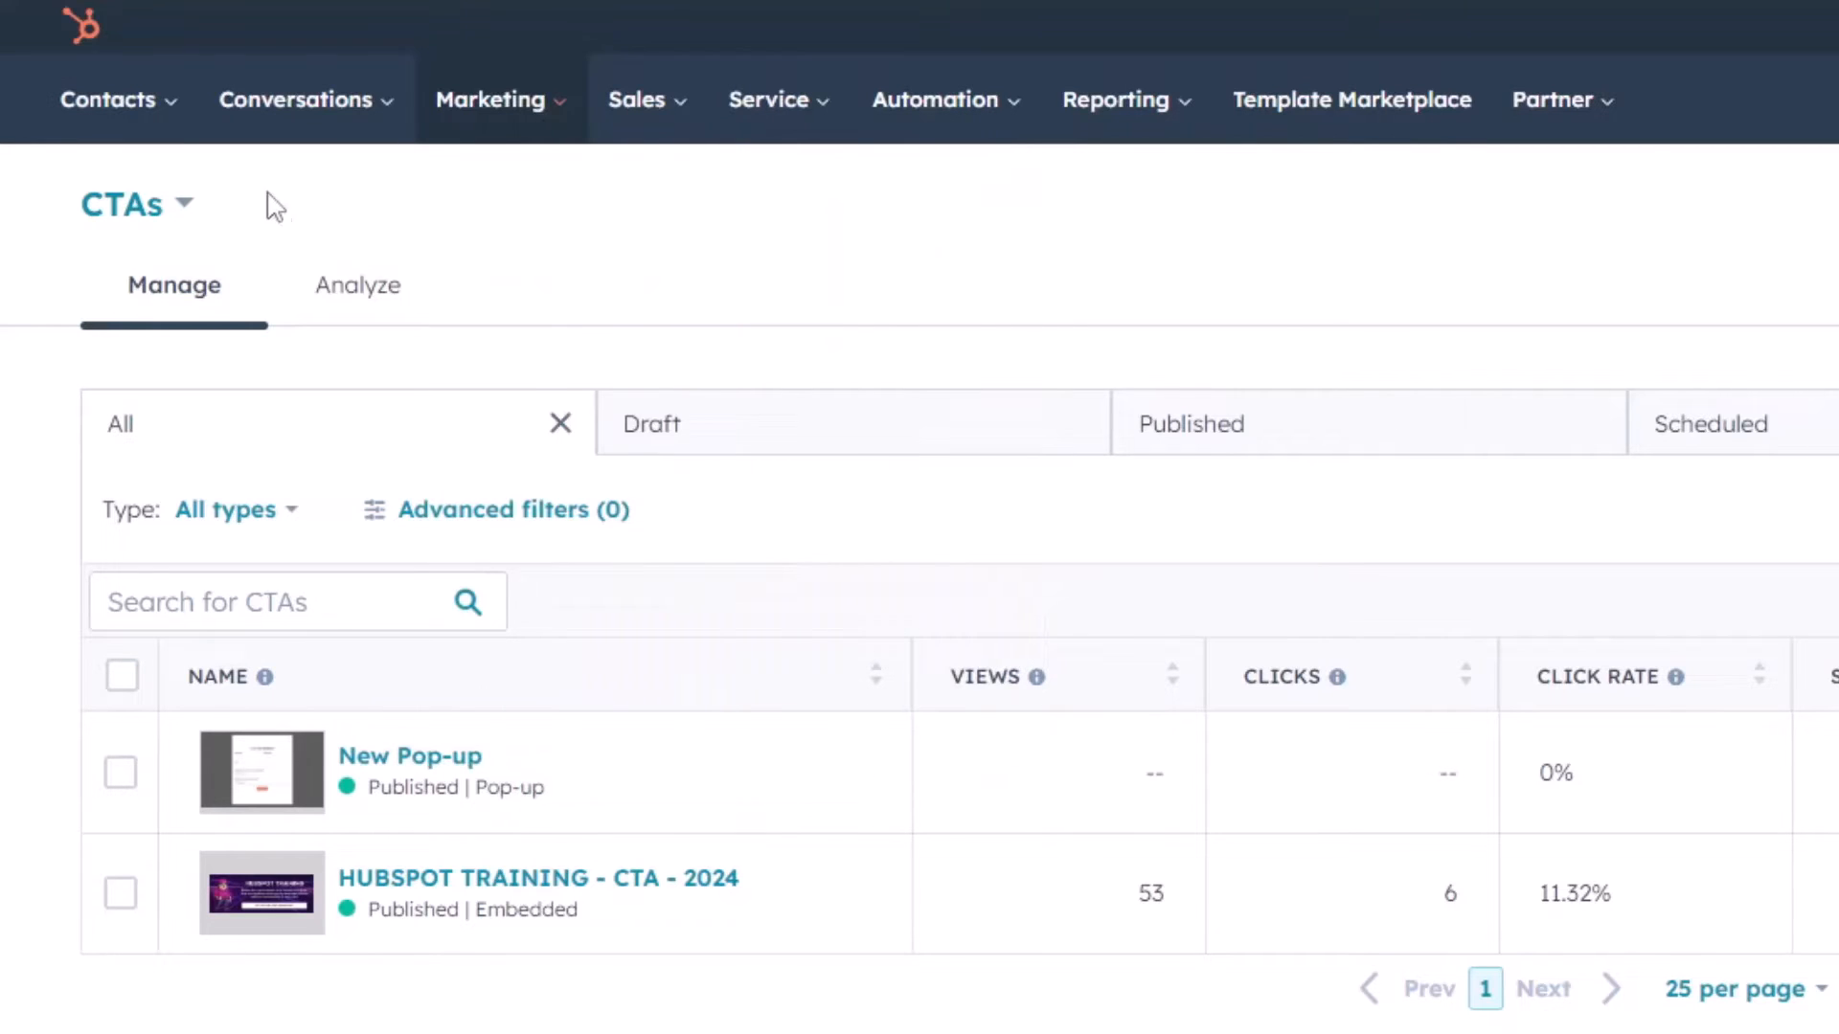
left_click(134, 203)
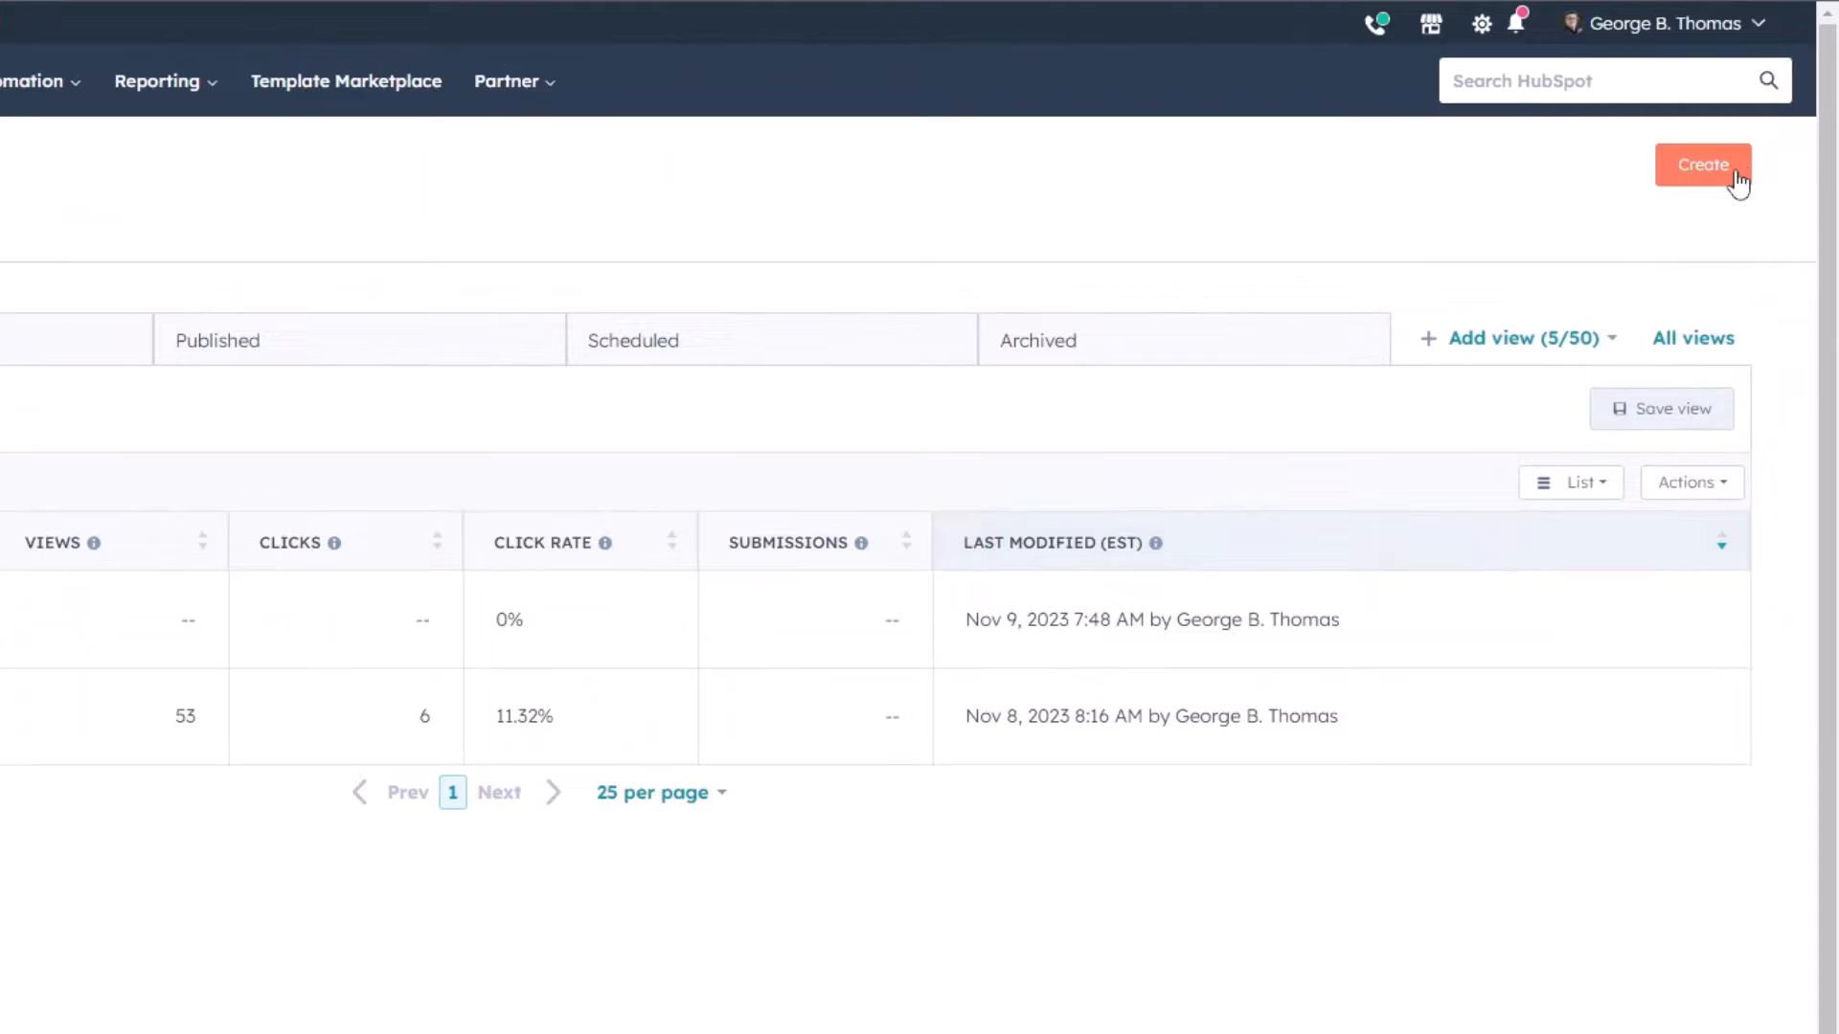
left_click(1703, 164)
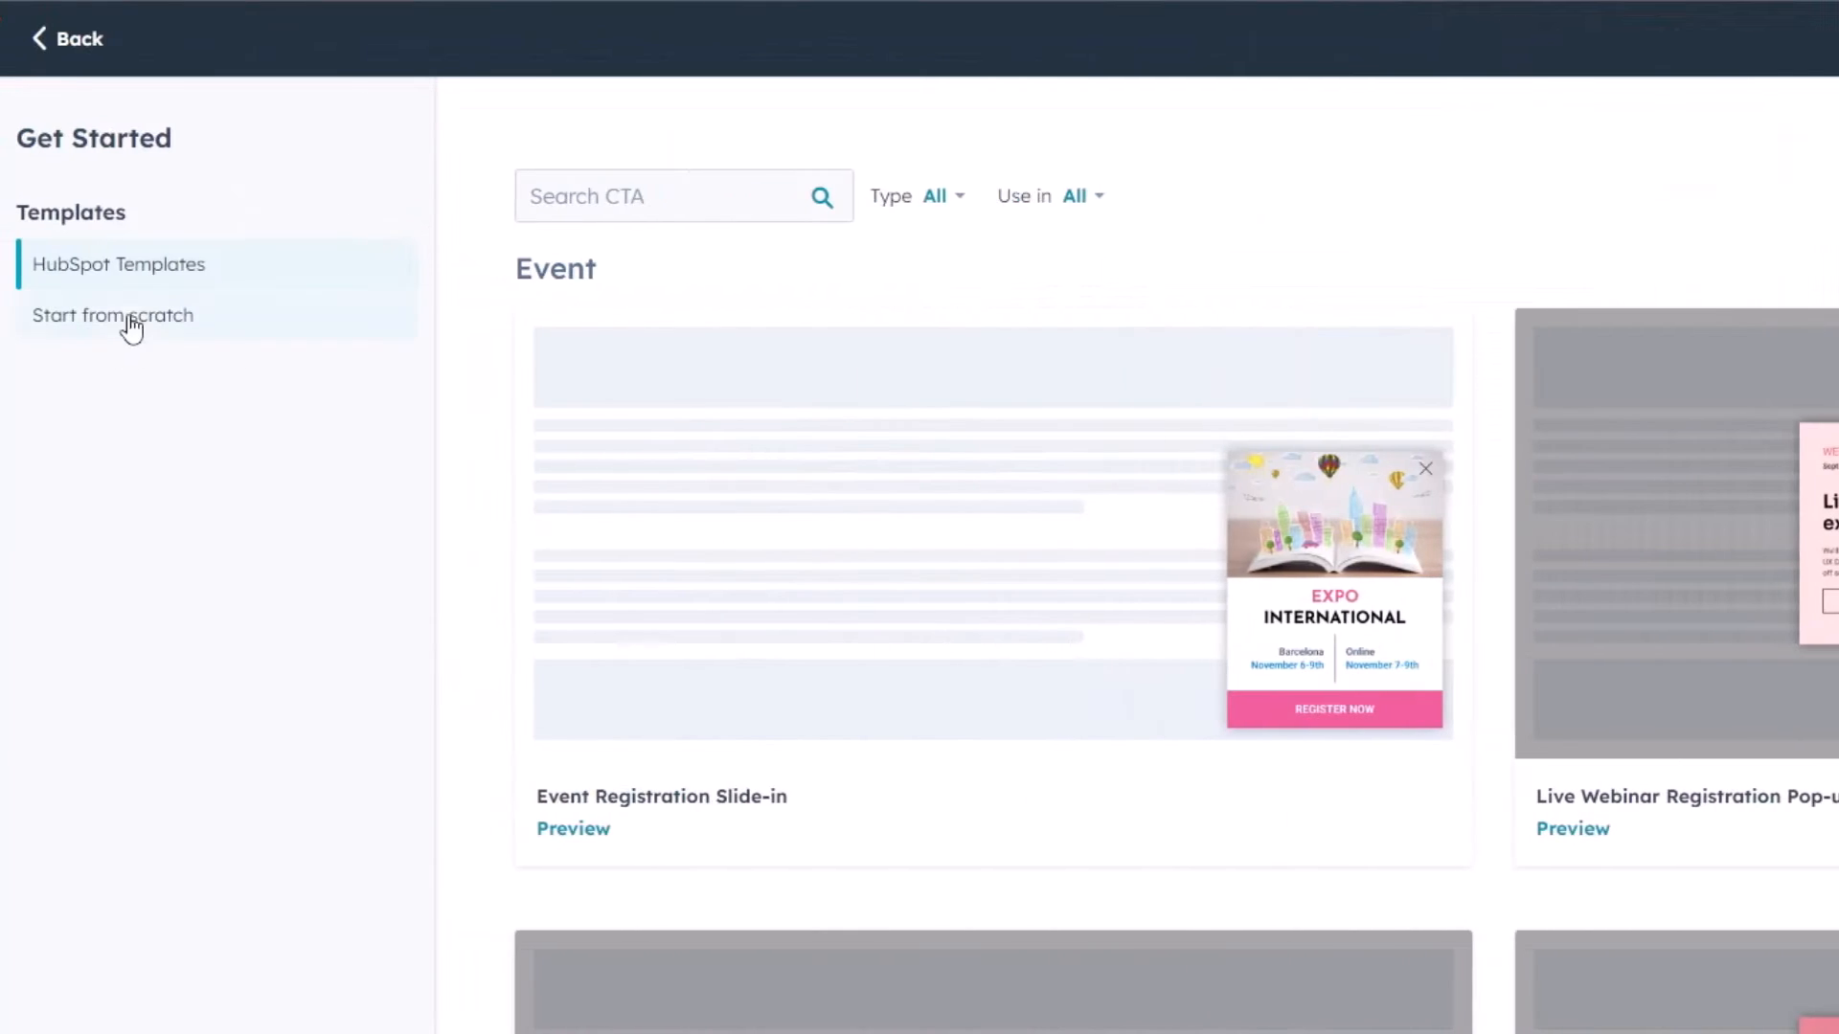
left_click(115, 314)
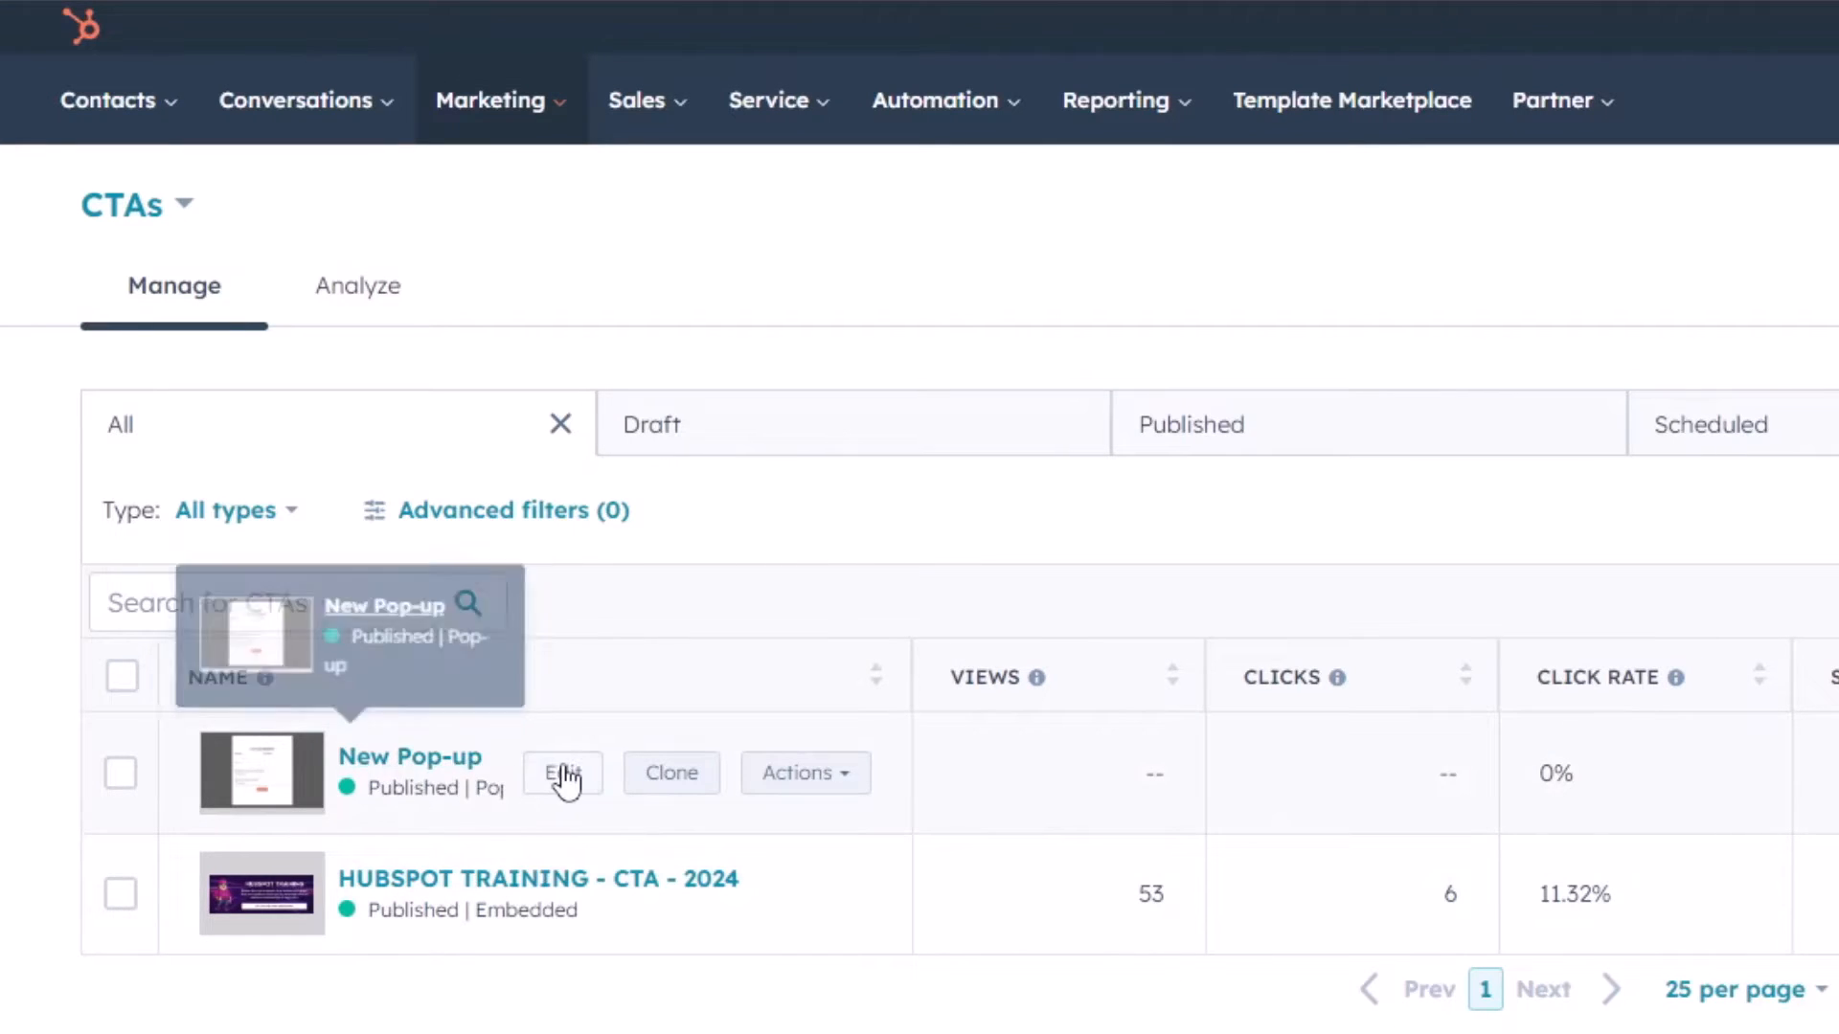
mouse_move(567, 787)
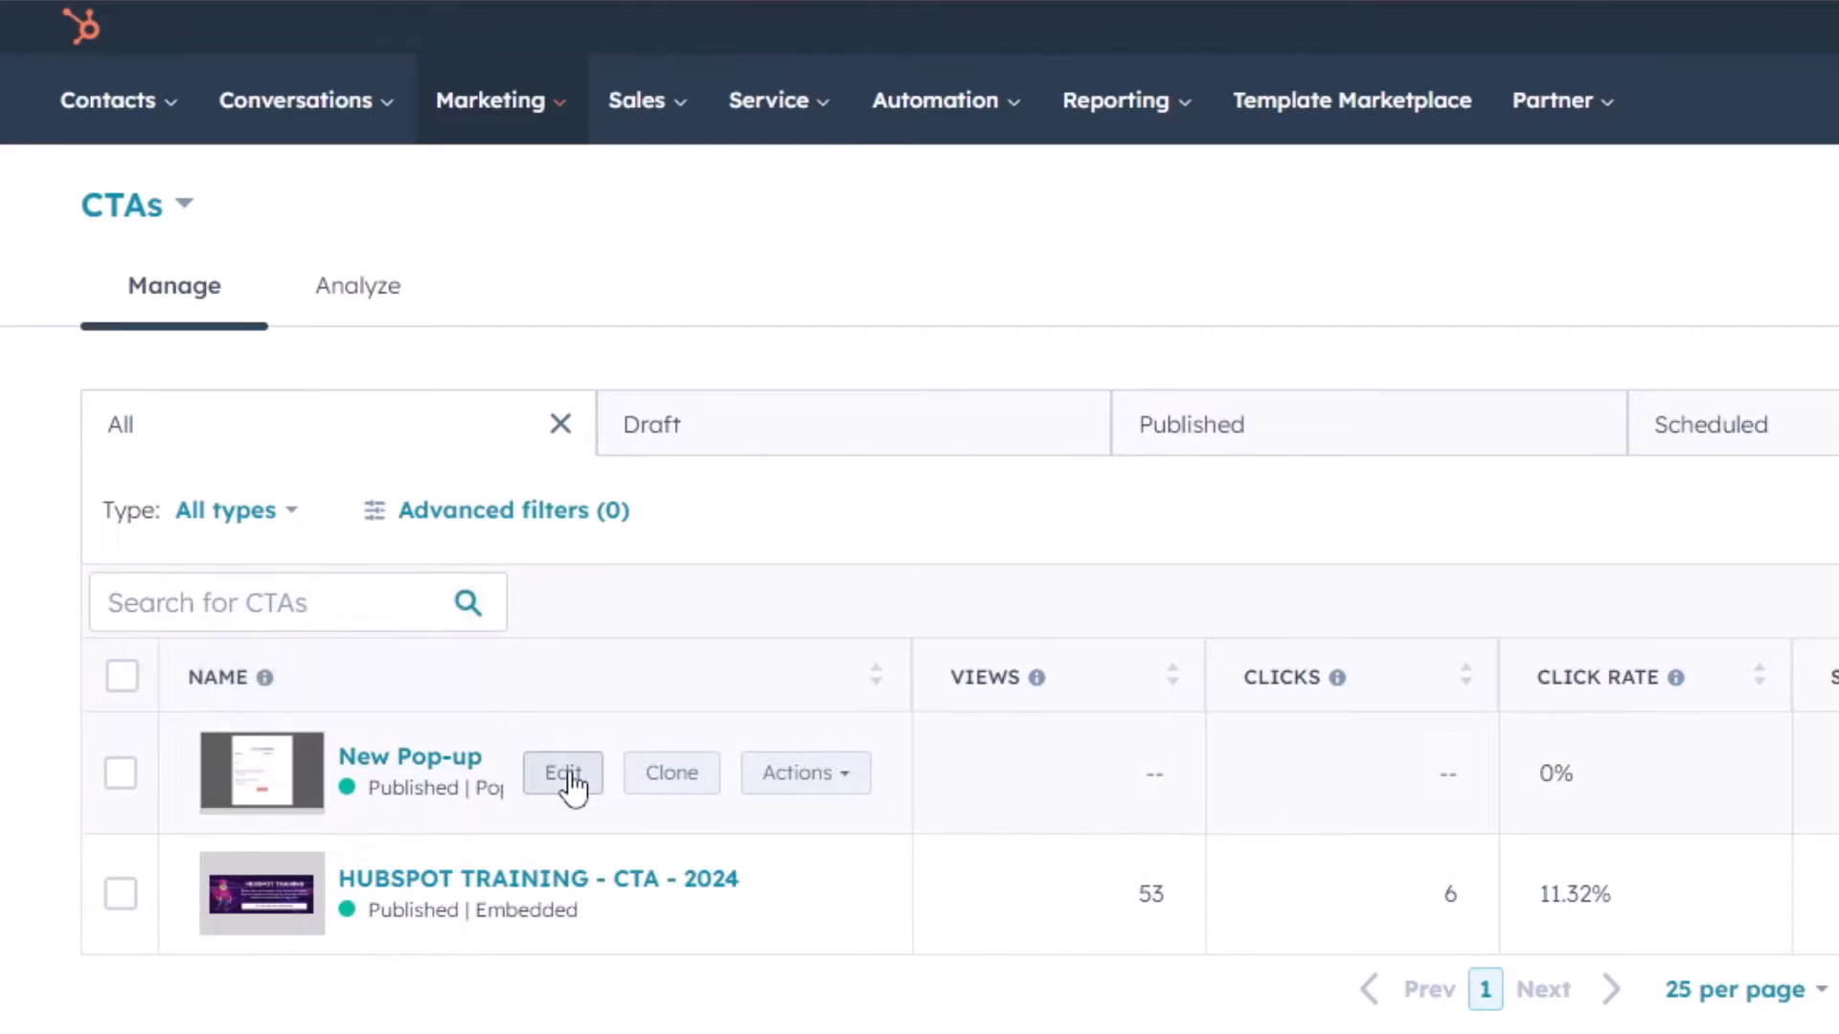
left_click(563, 772)
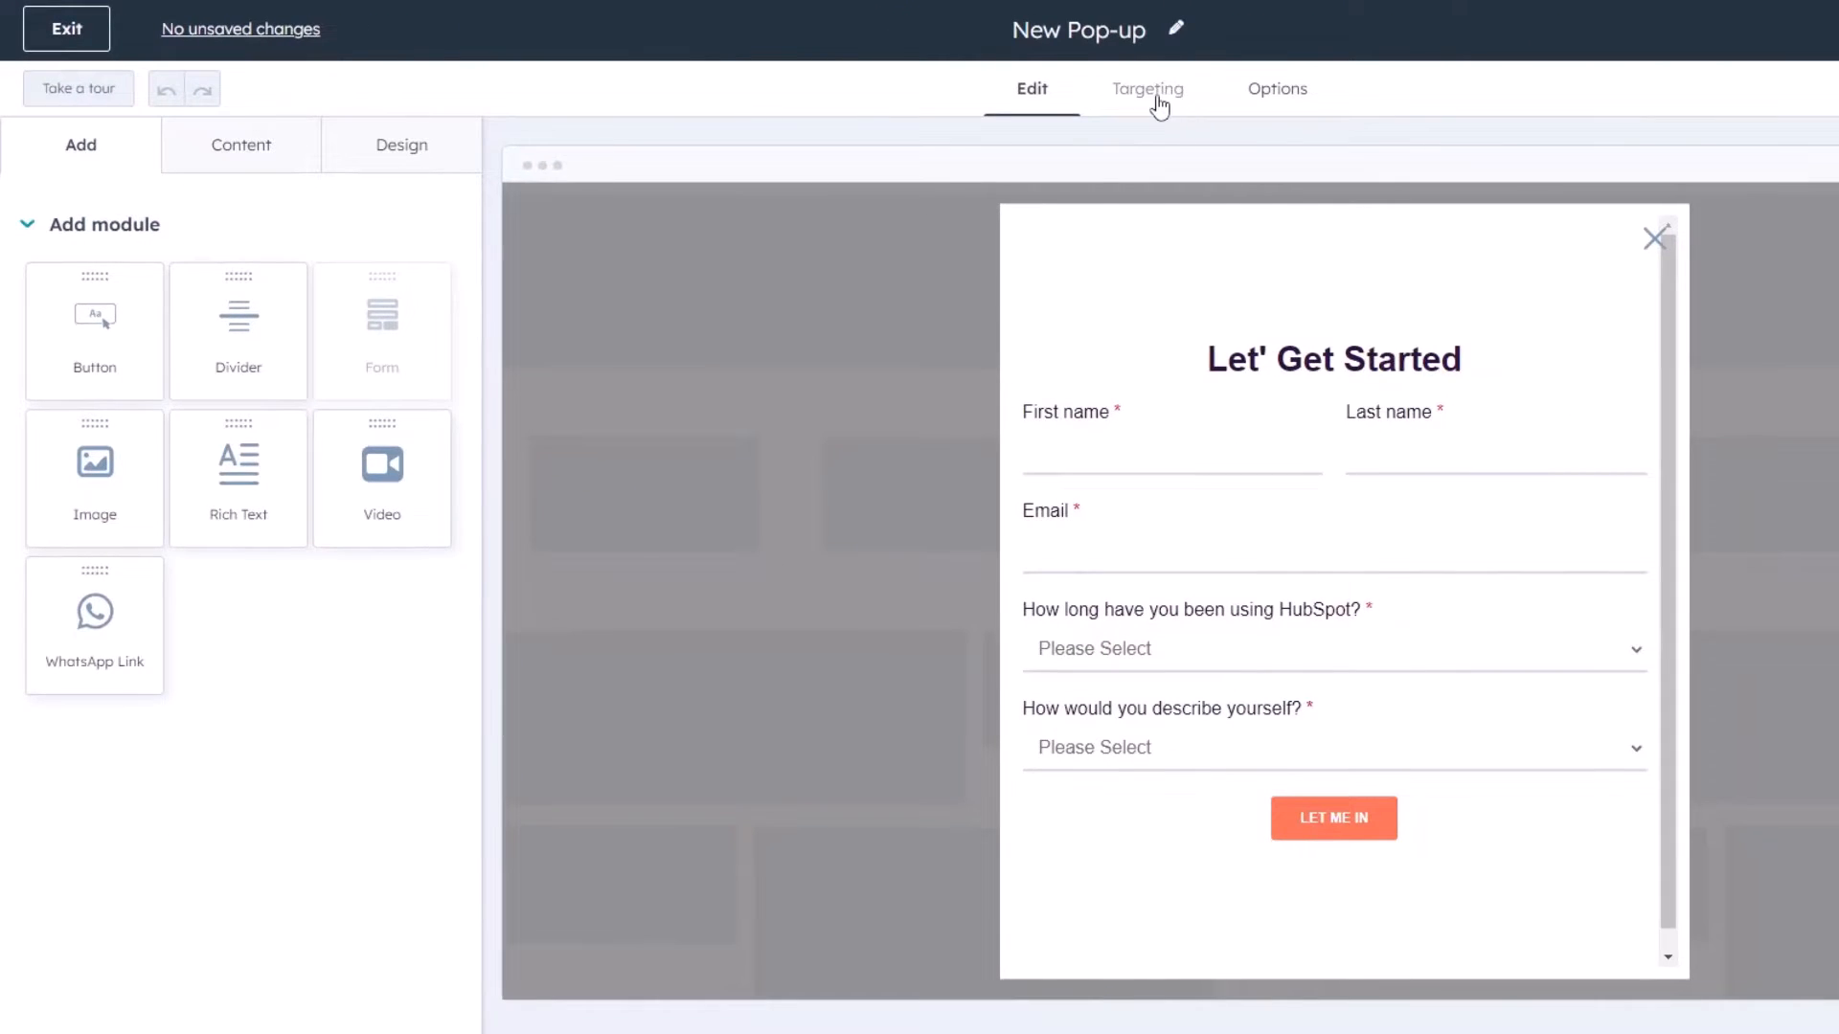
Step: Review the New Pop-up's button-click trigger under Targeting and its signup form layout sections
left_click(1146, 89)
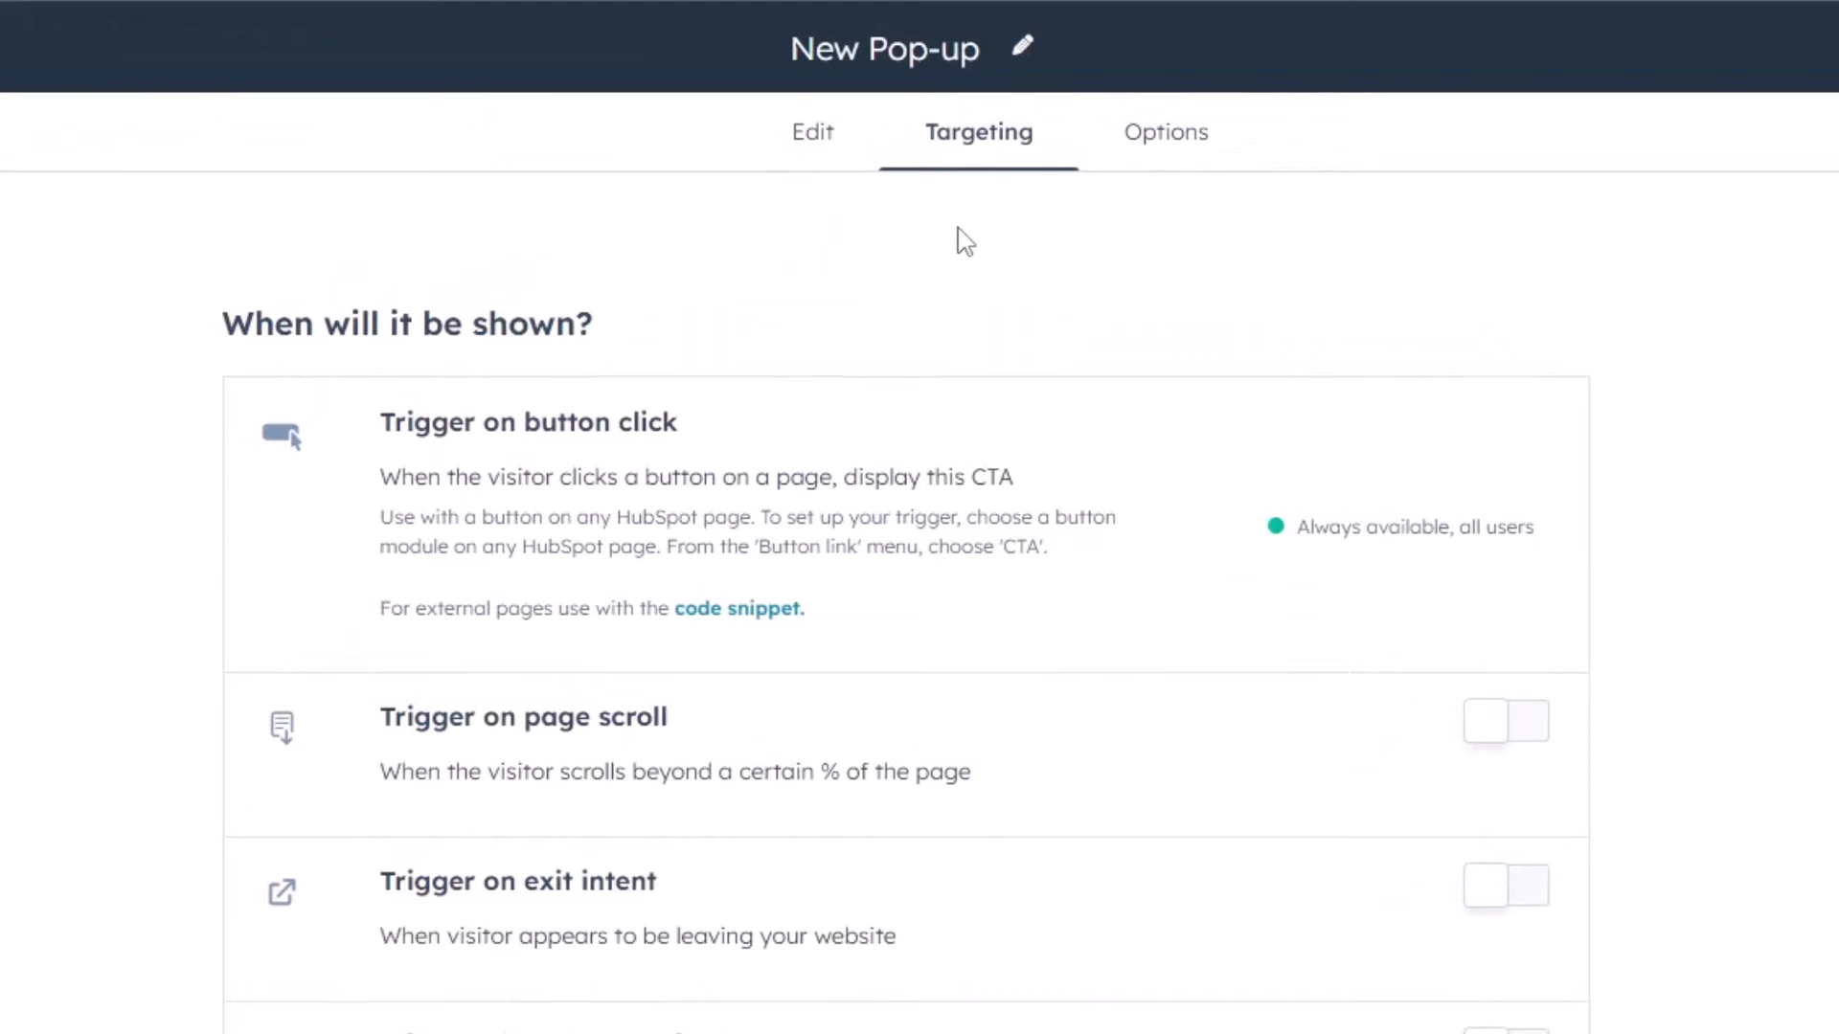
mouse_move(452, 402)
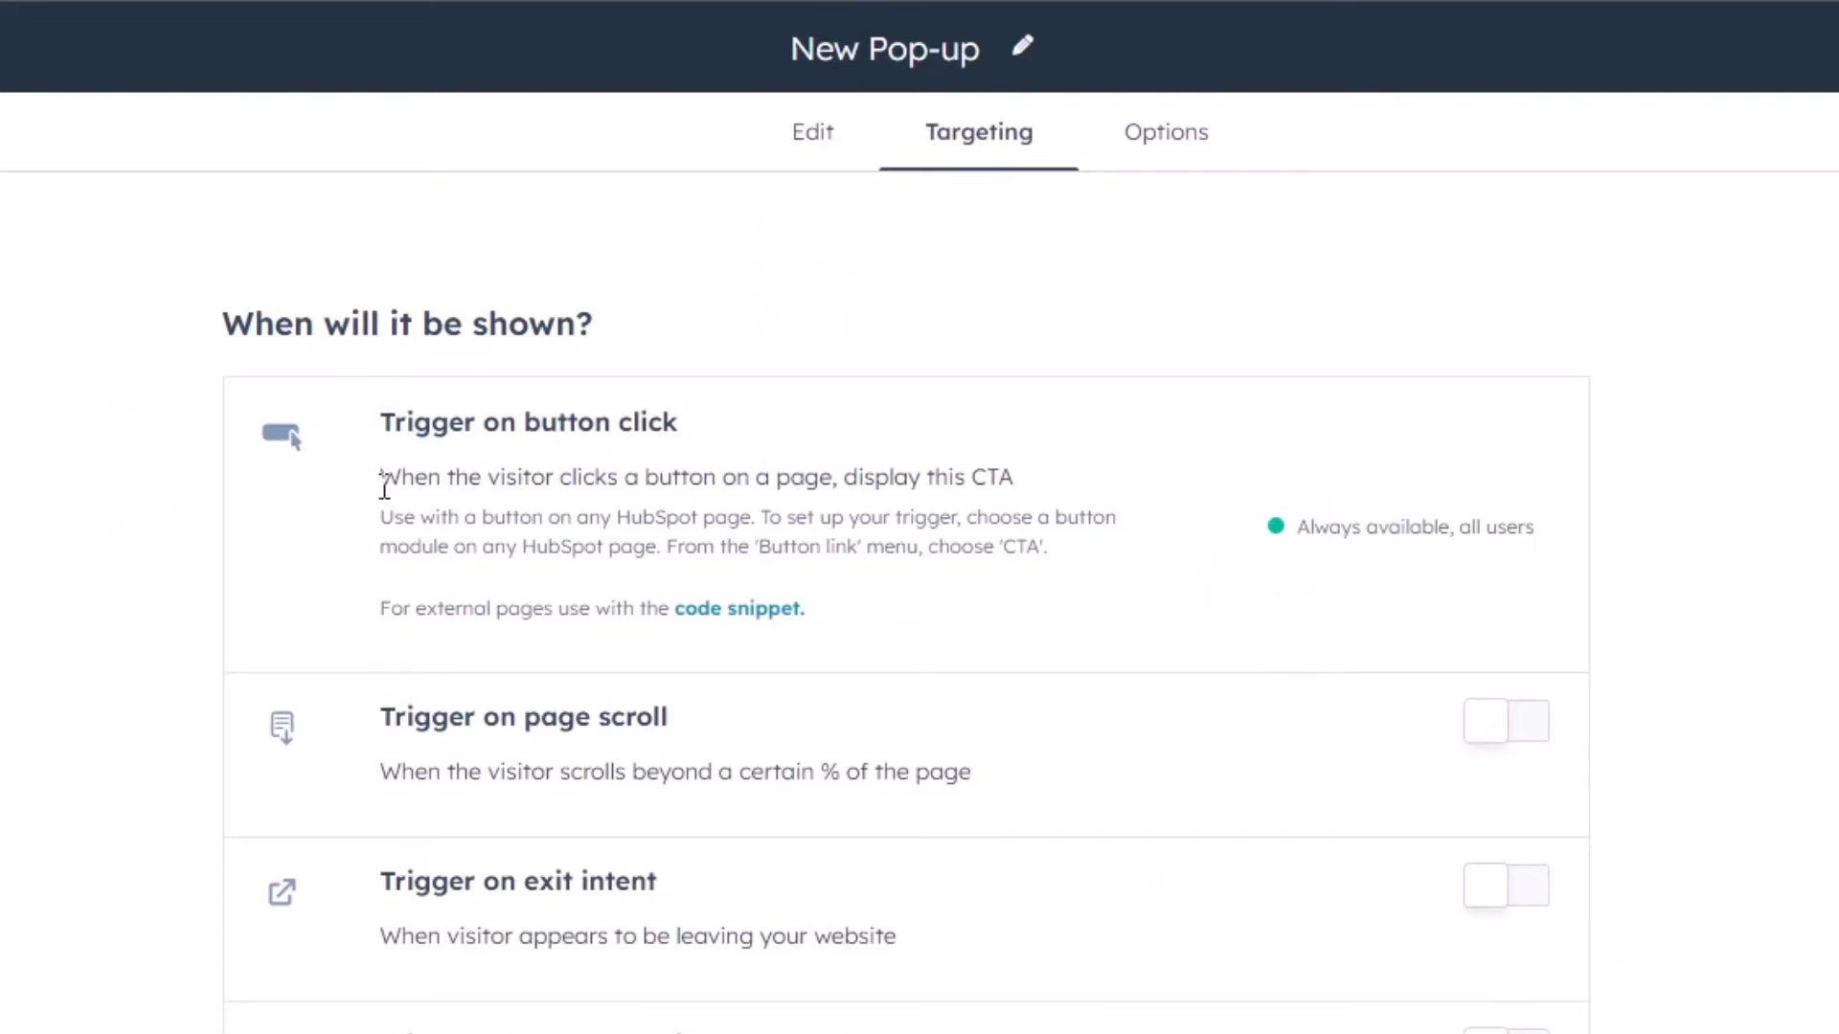
left_click_drag(379, 477, 791, 477)
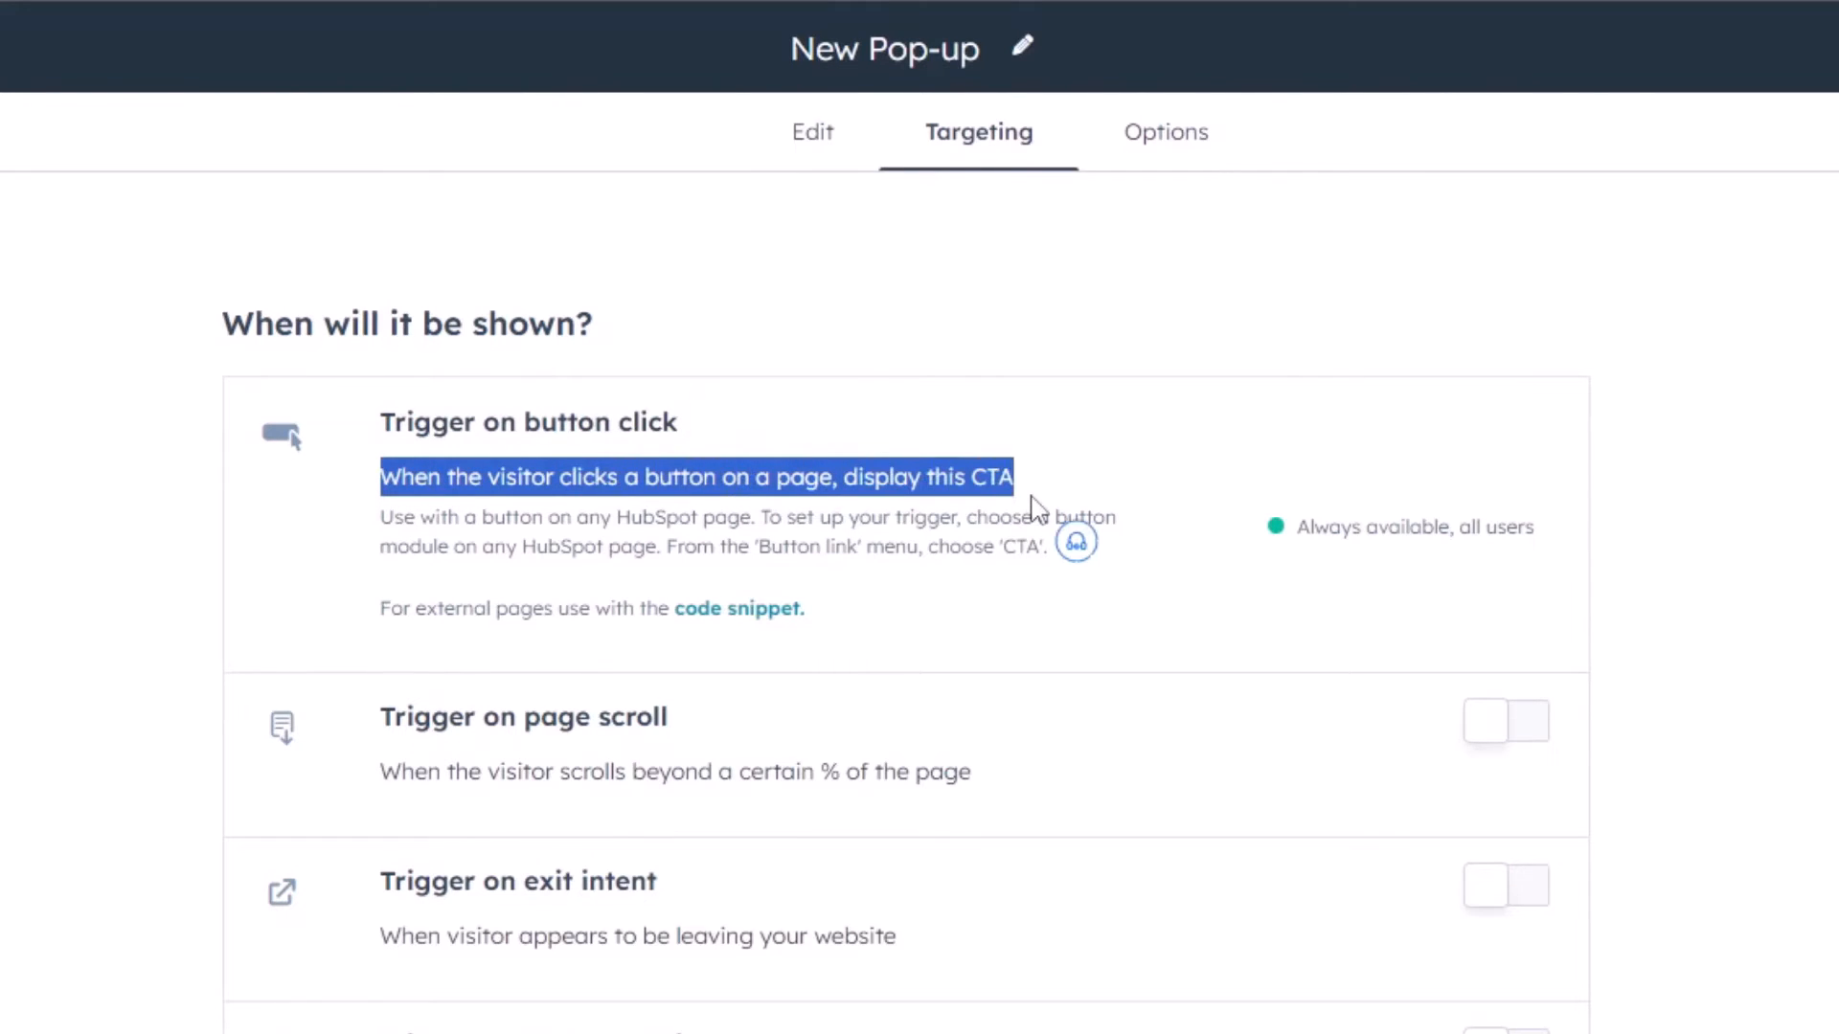
left_click(812, 131)
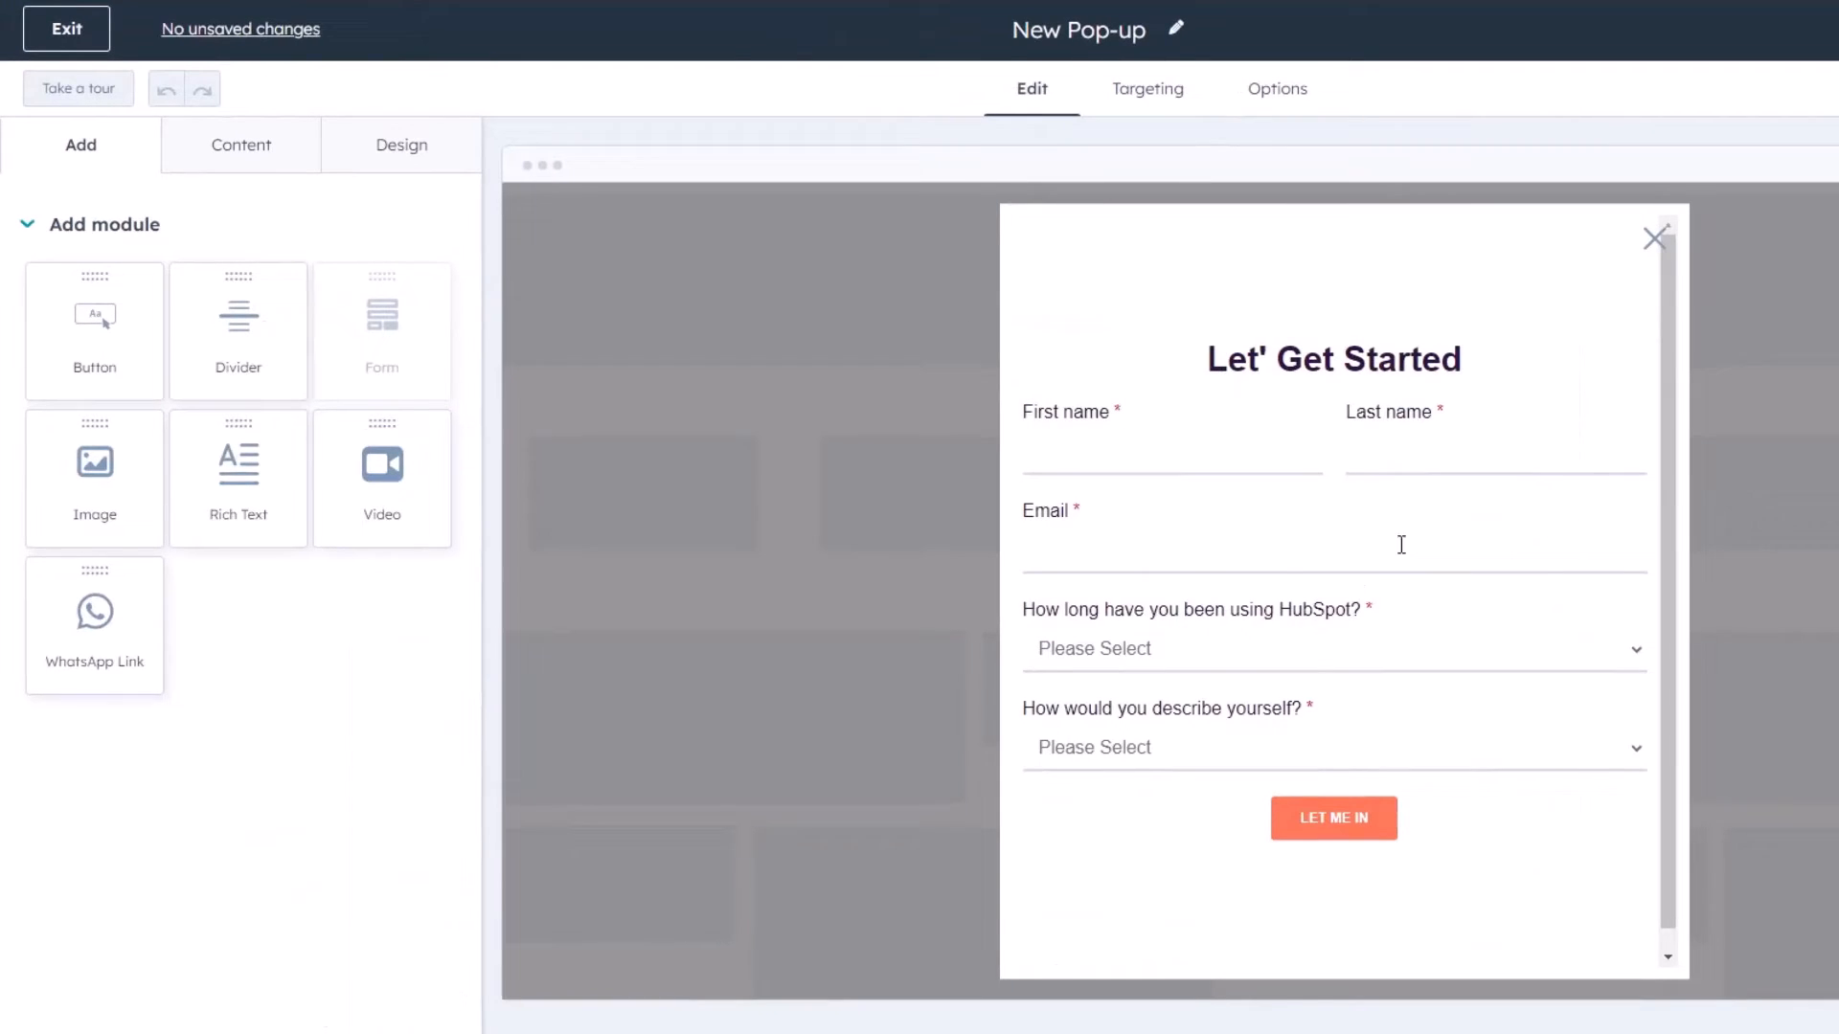
left_click(1333, 360)
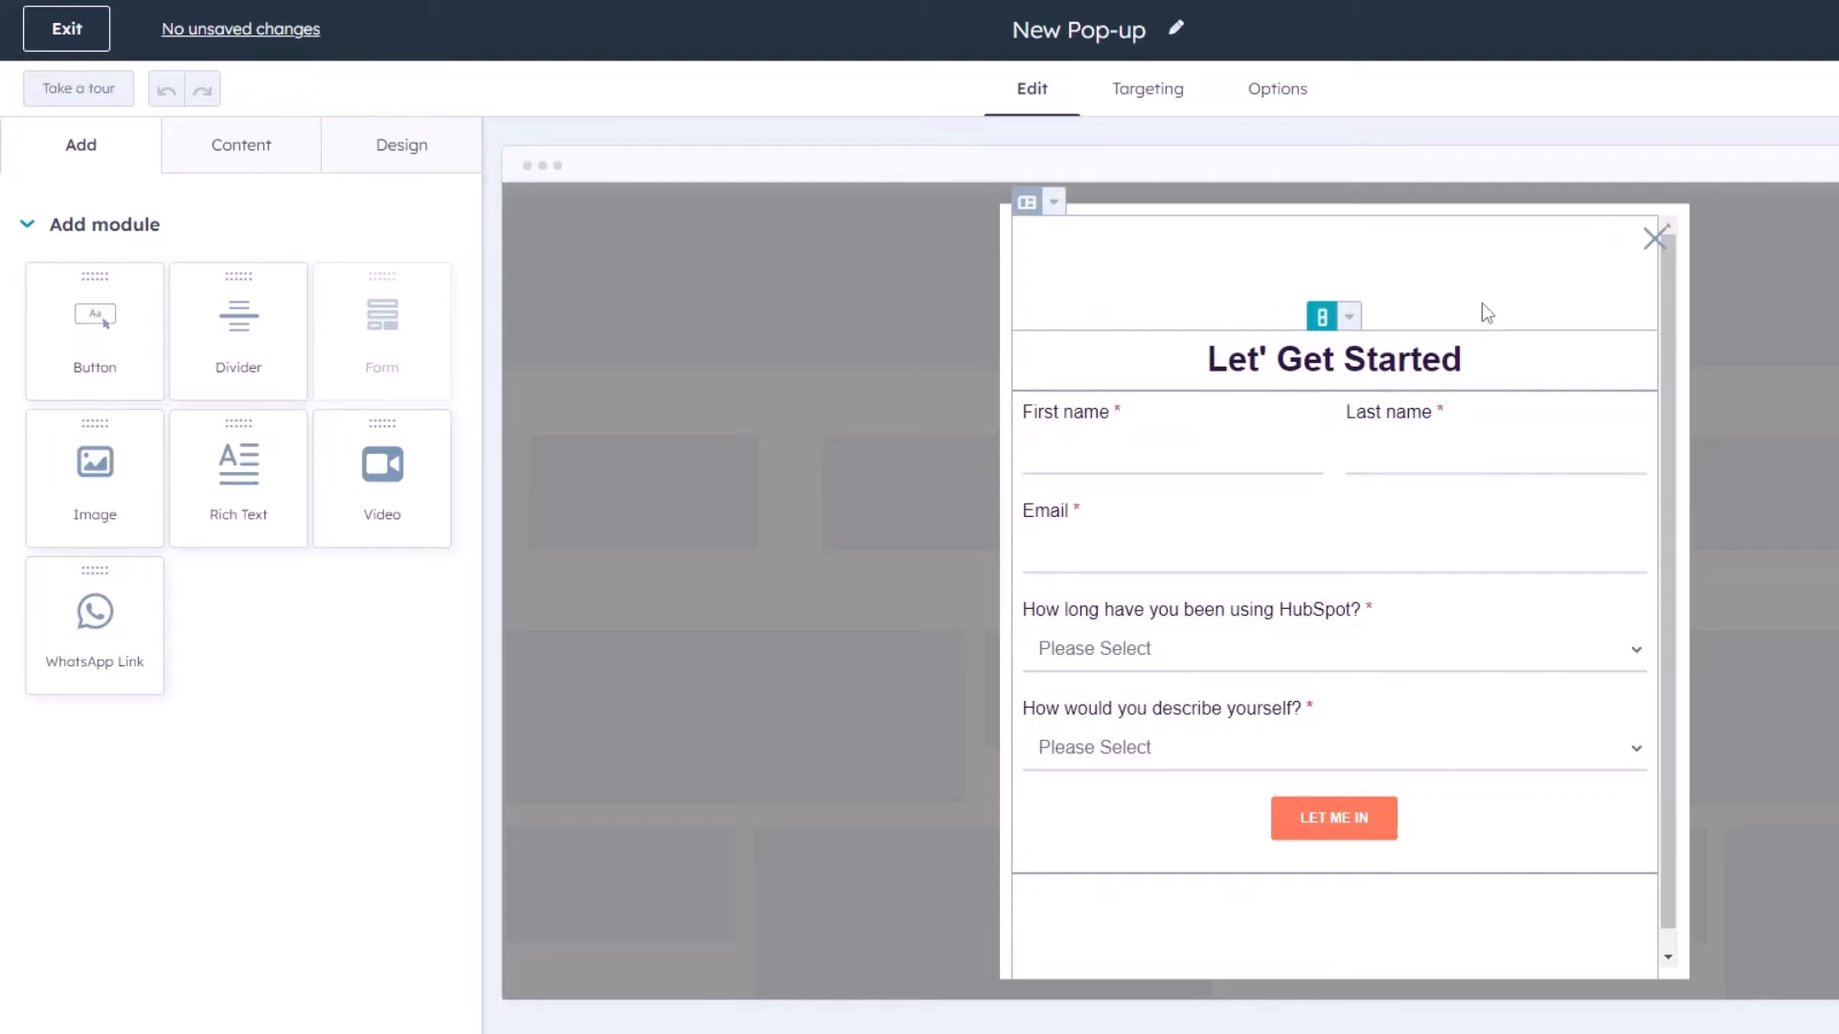
mouse_move(1322, 540)
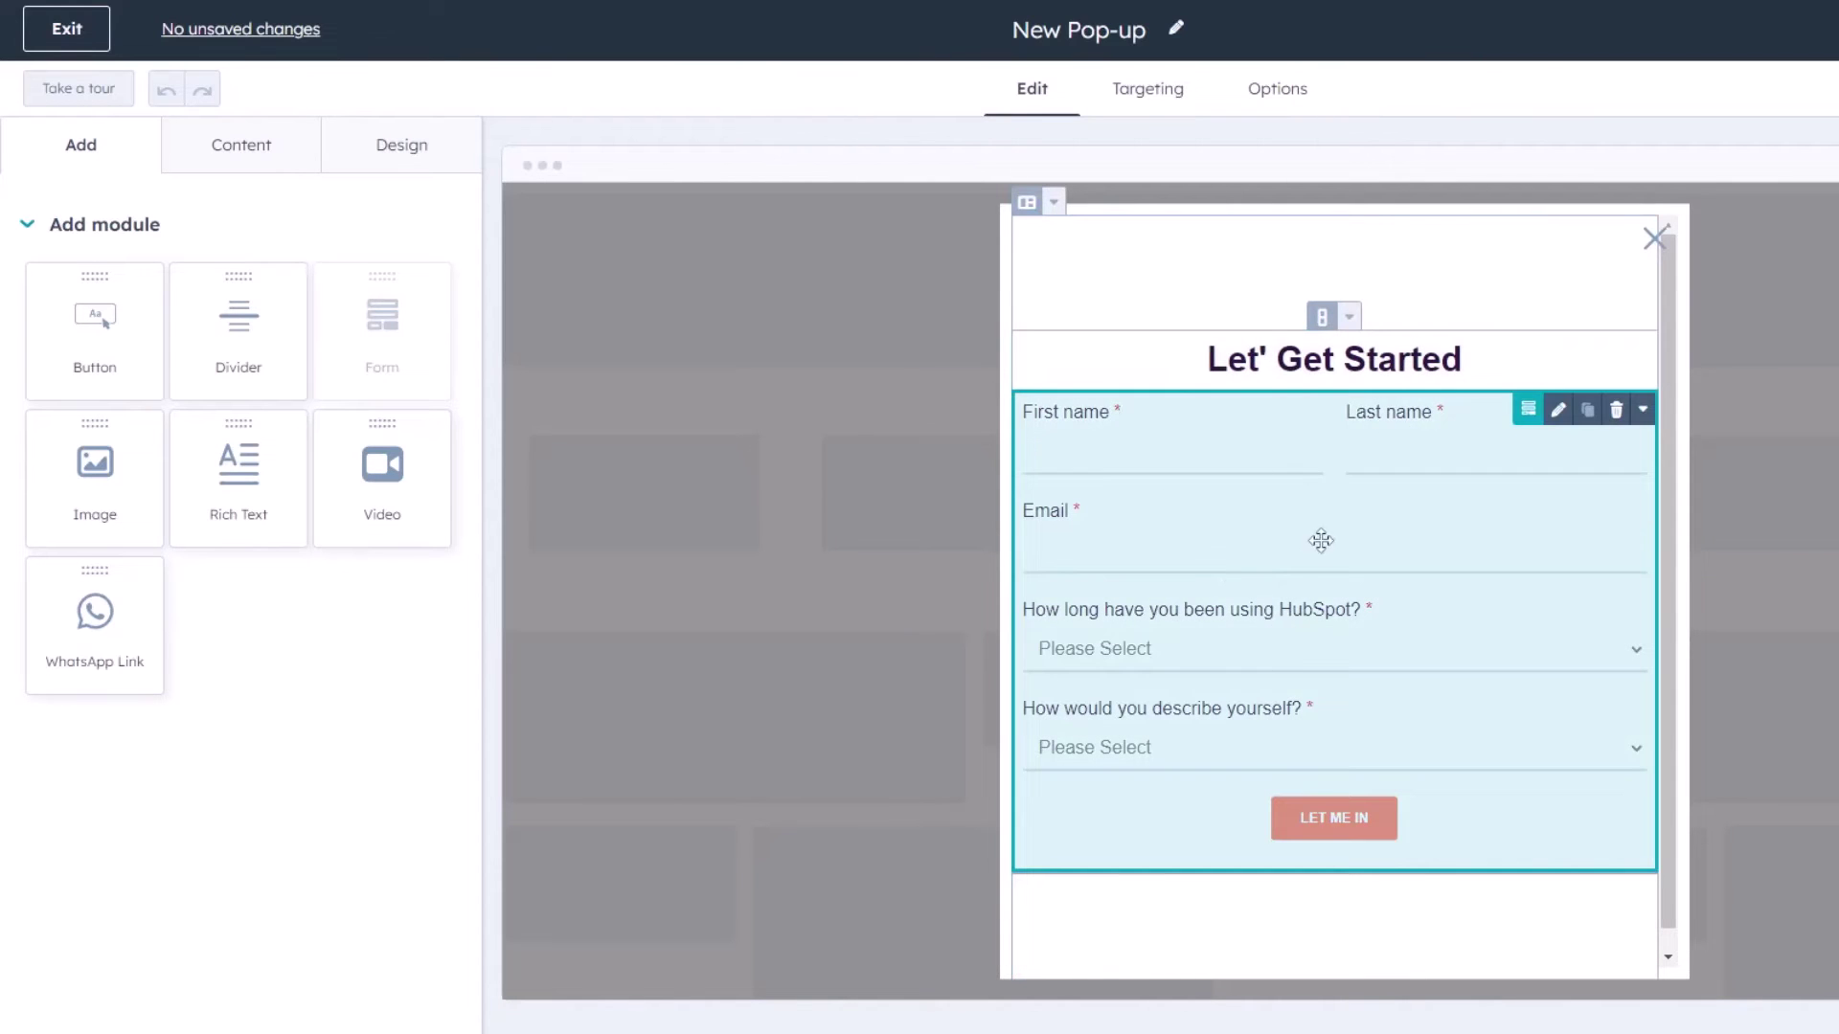
mouse_move(1182, 304)
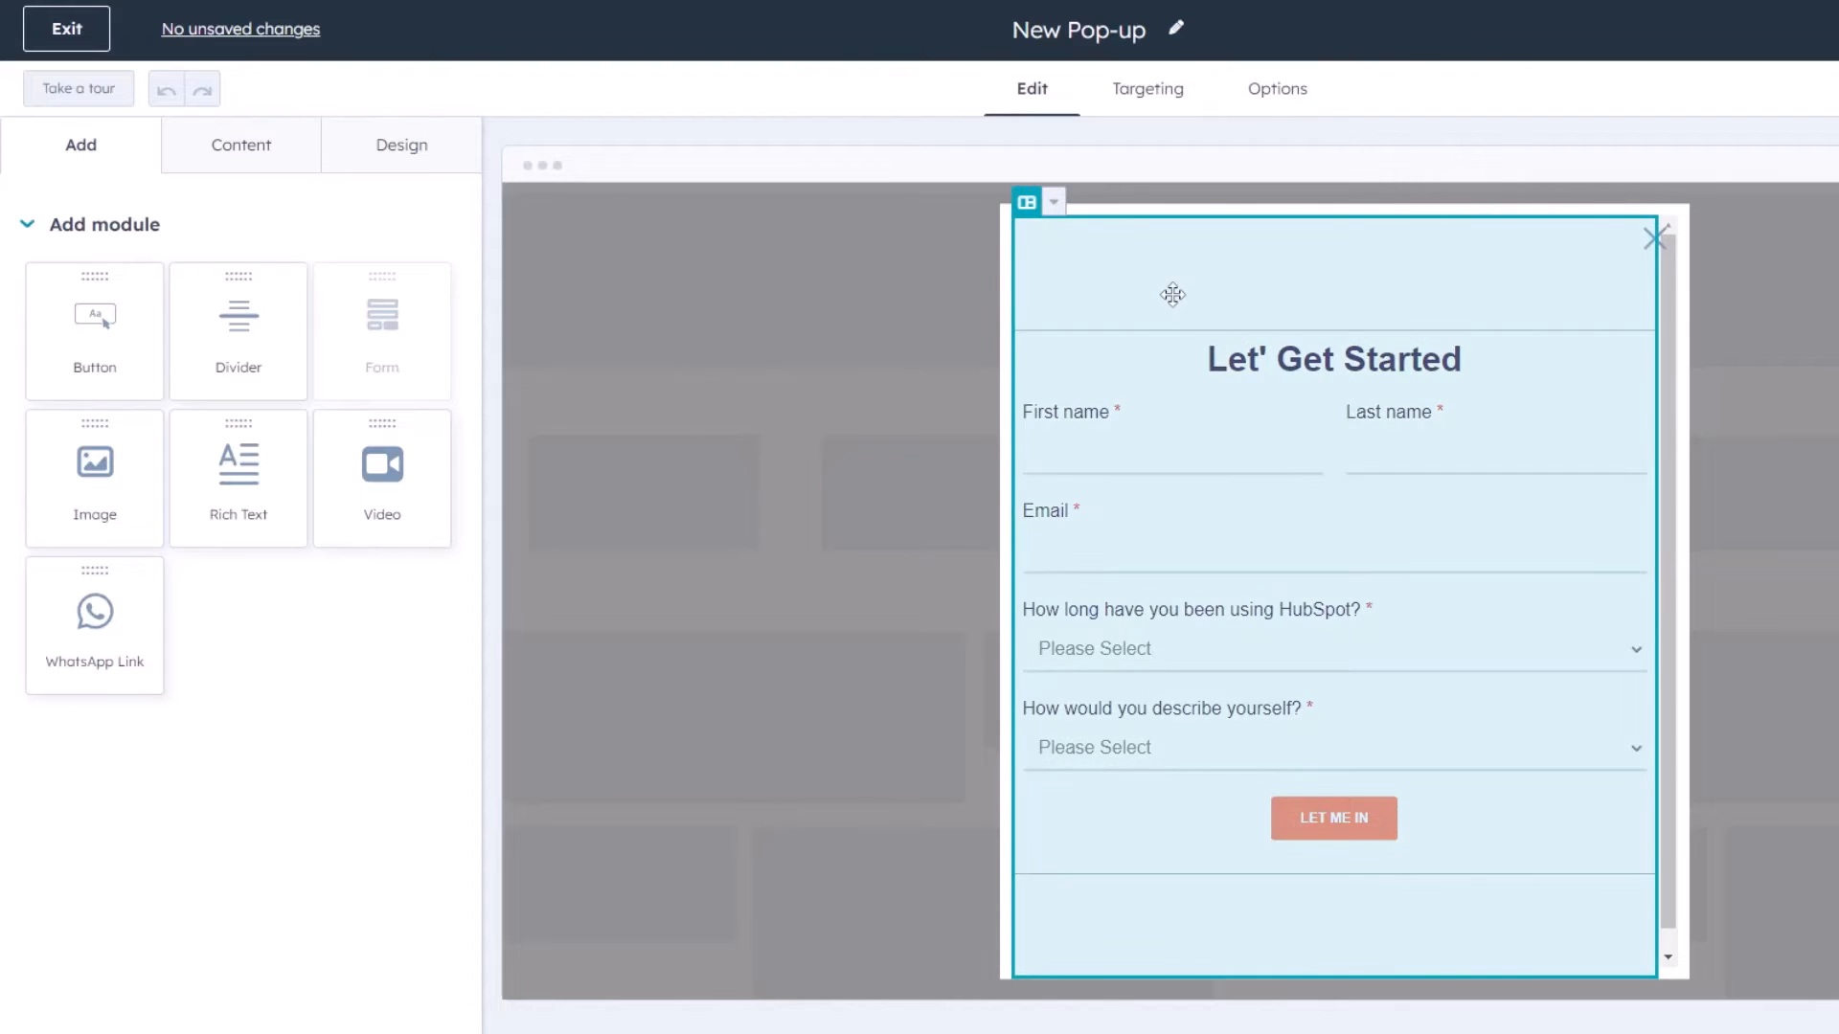
left_click(1147, 88)
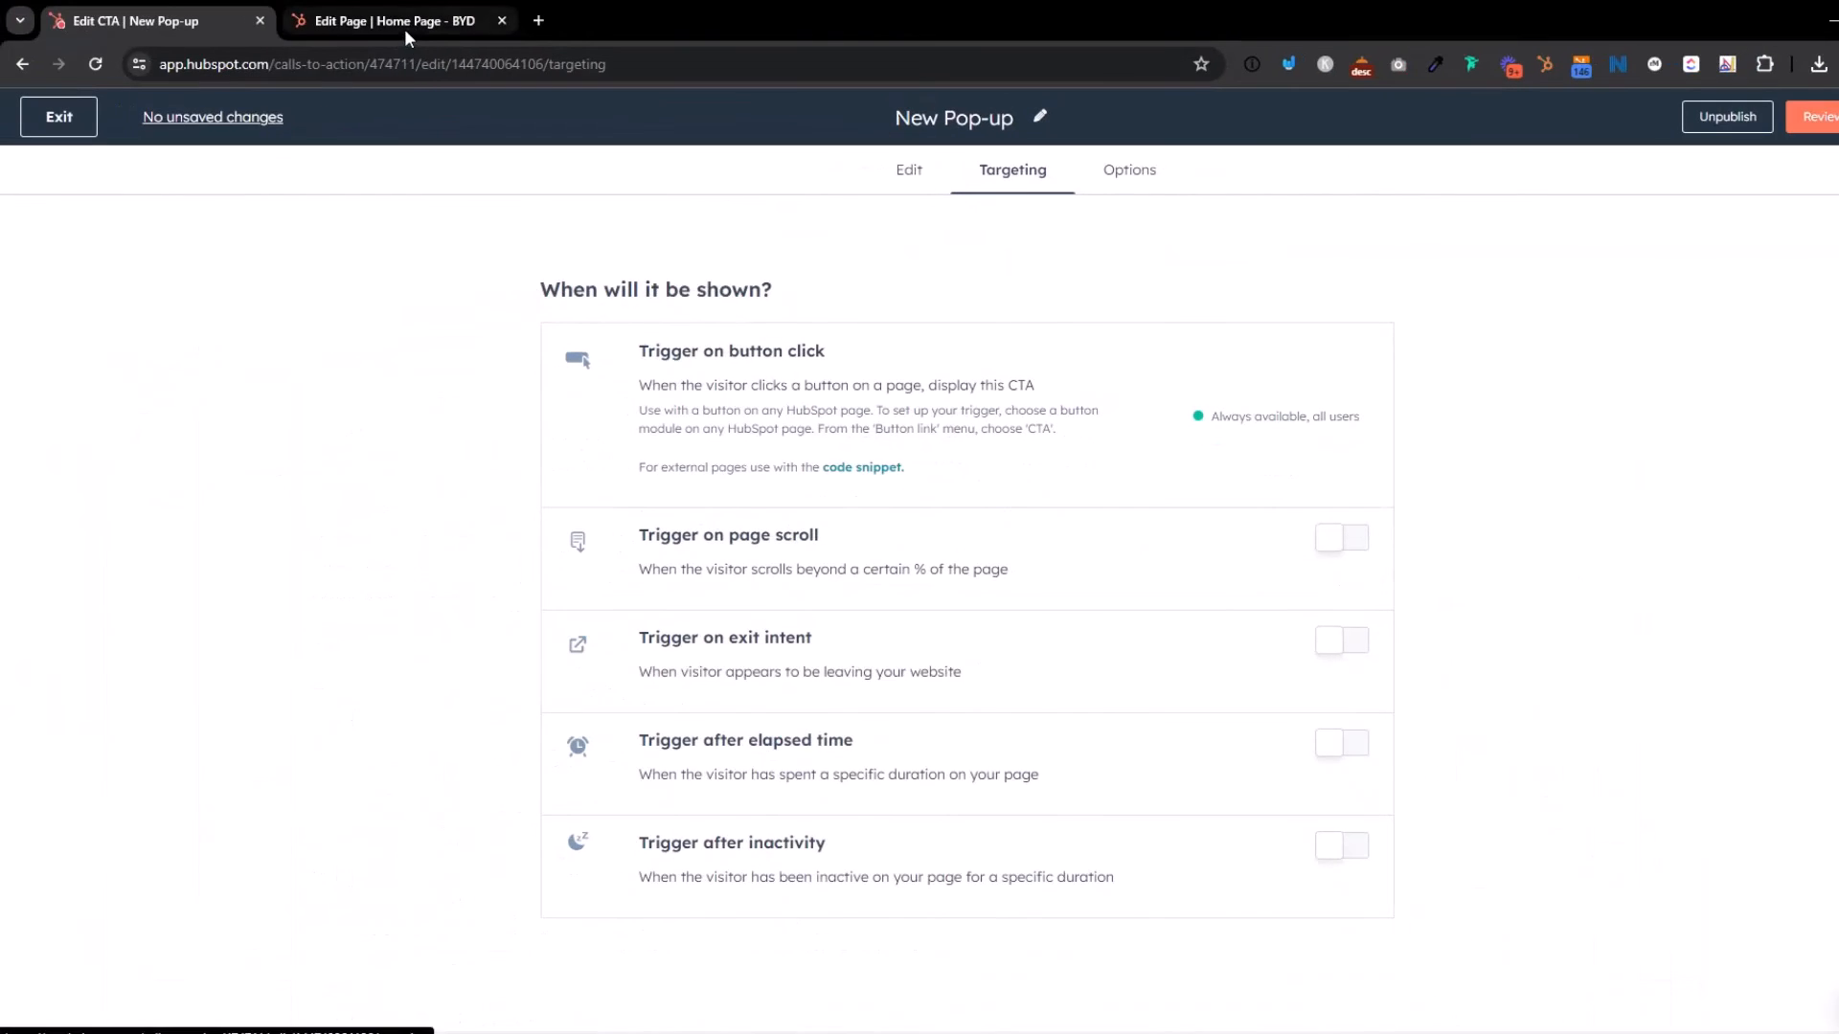
mouse_move(406, 31)
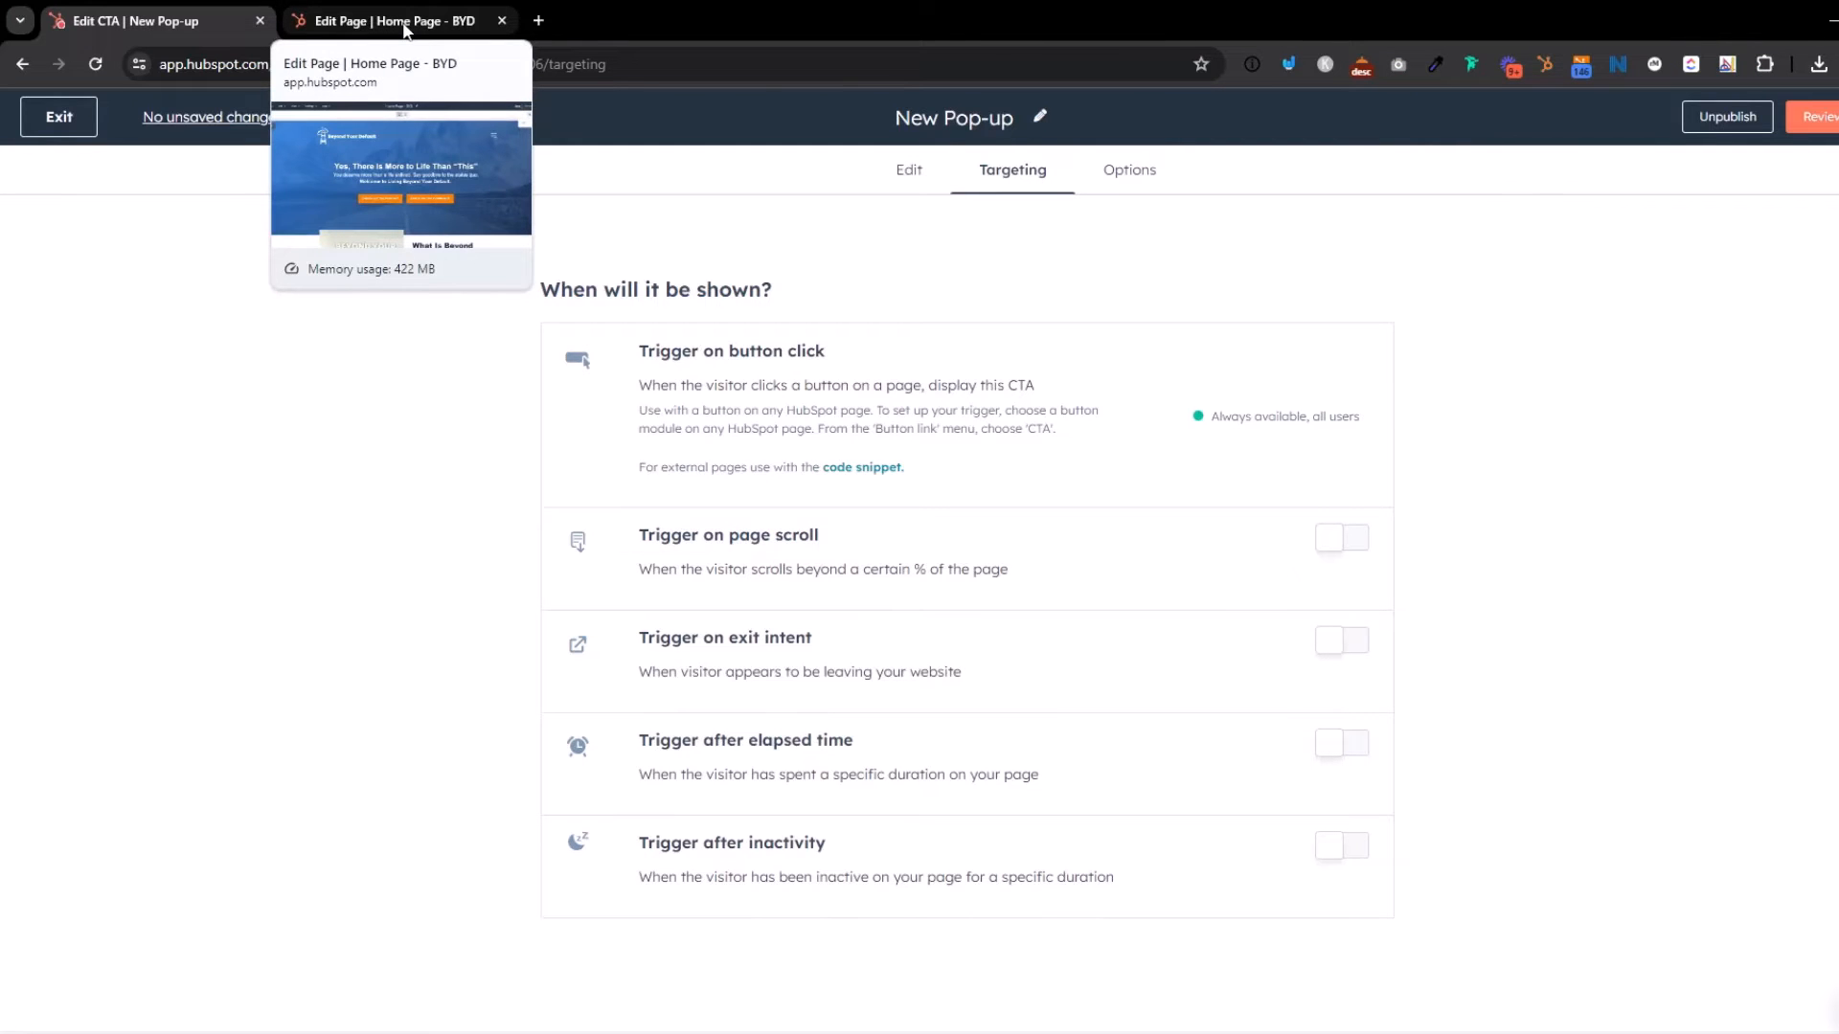
Step: Switch to the Home Page - BYD editor and scroll down to the add-to-page module panel
left_click(387, 19)
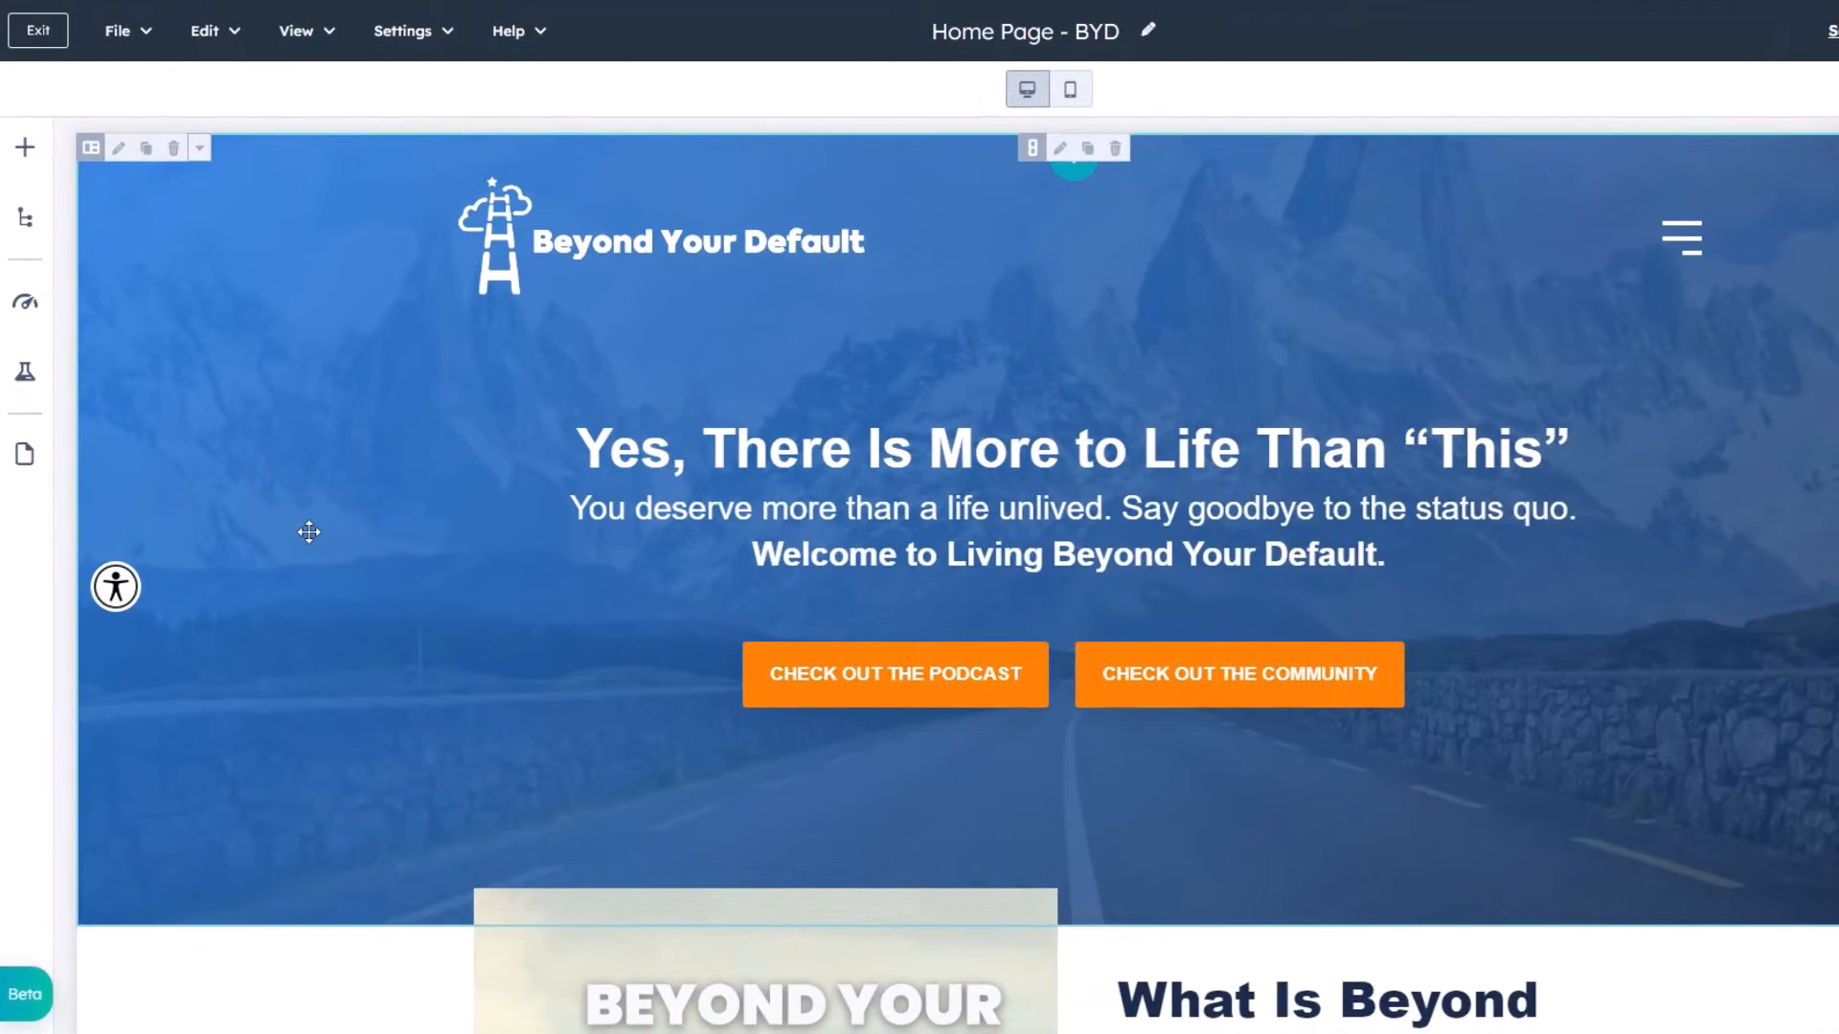
mouse_move(820, 381)
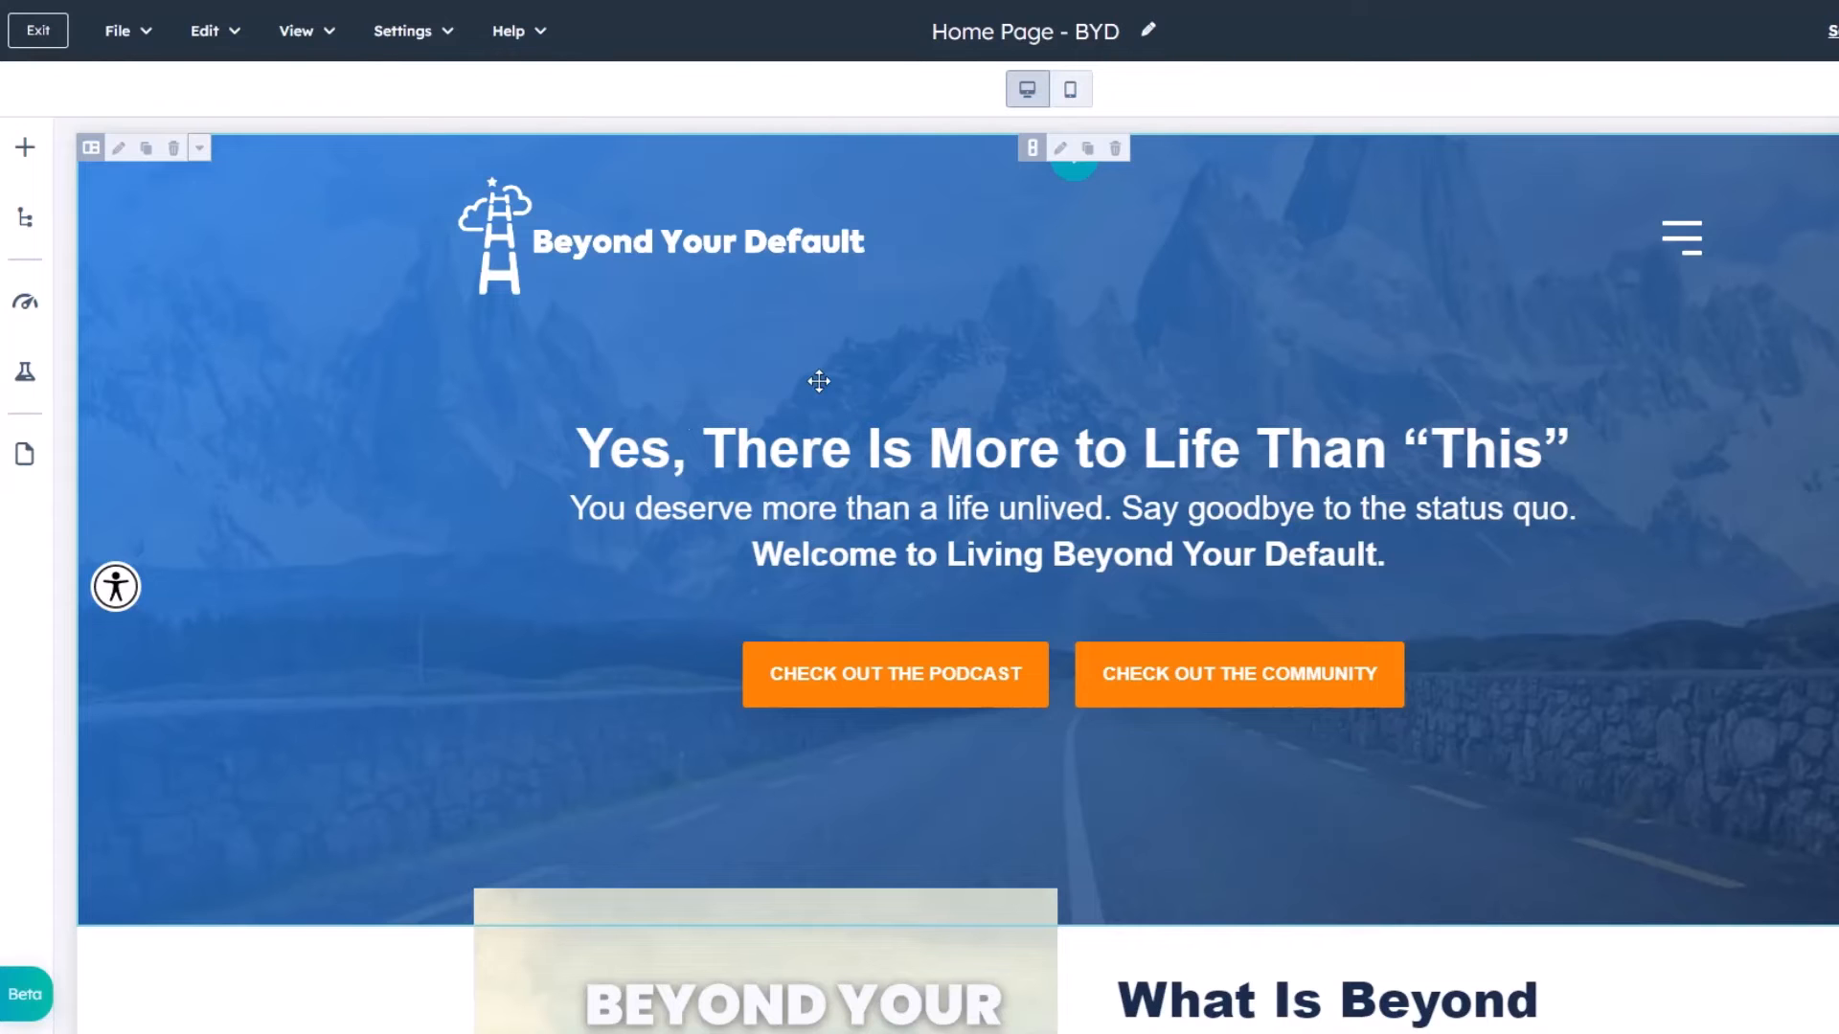
scroll("down", 3)
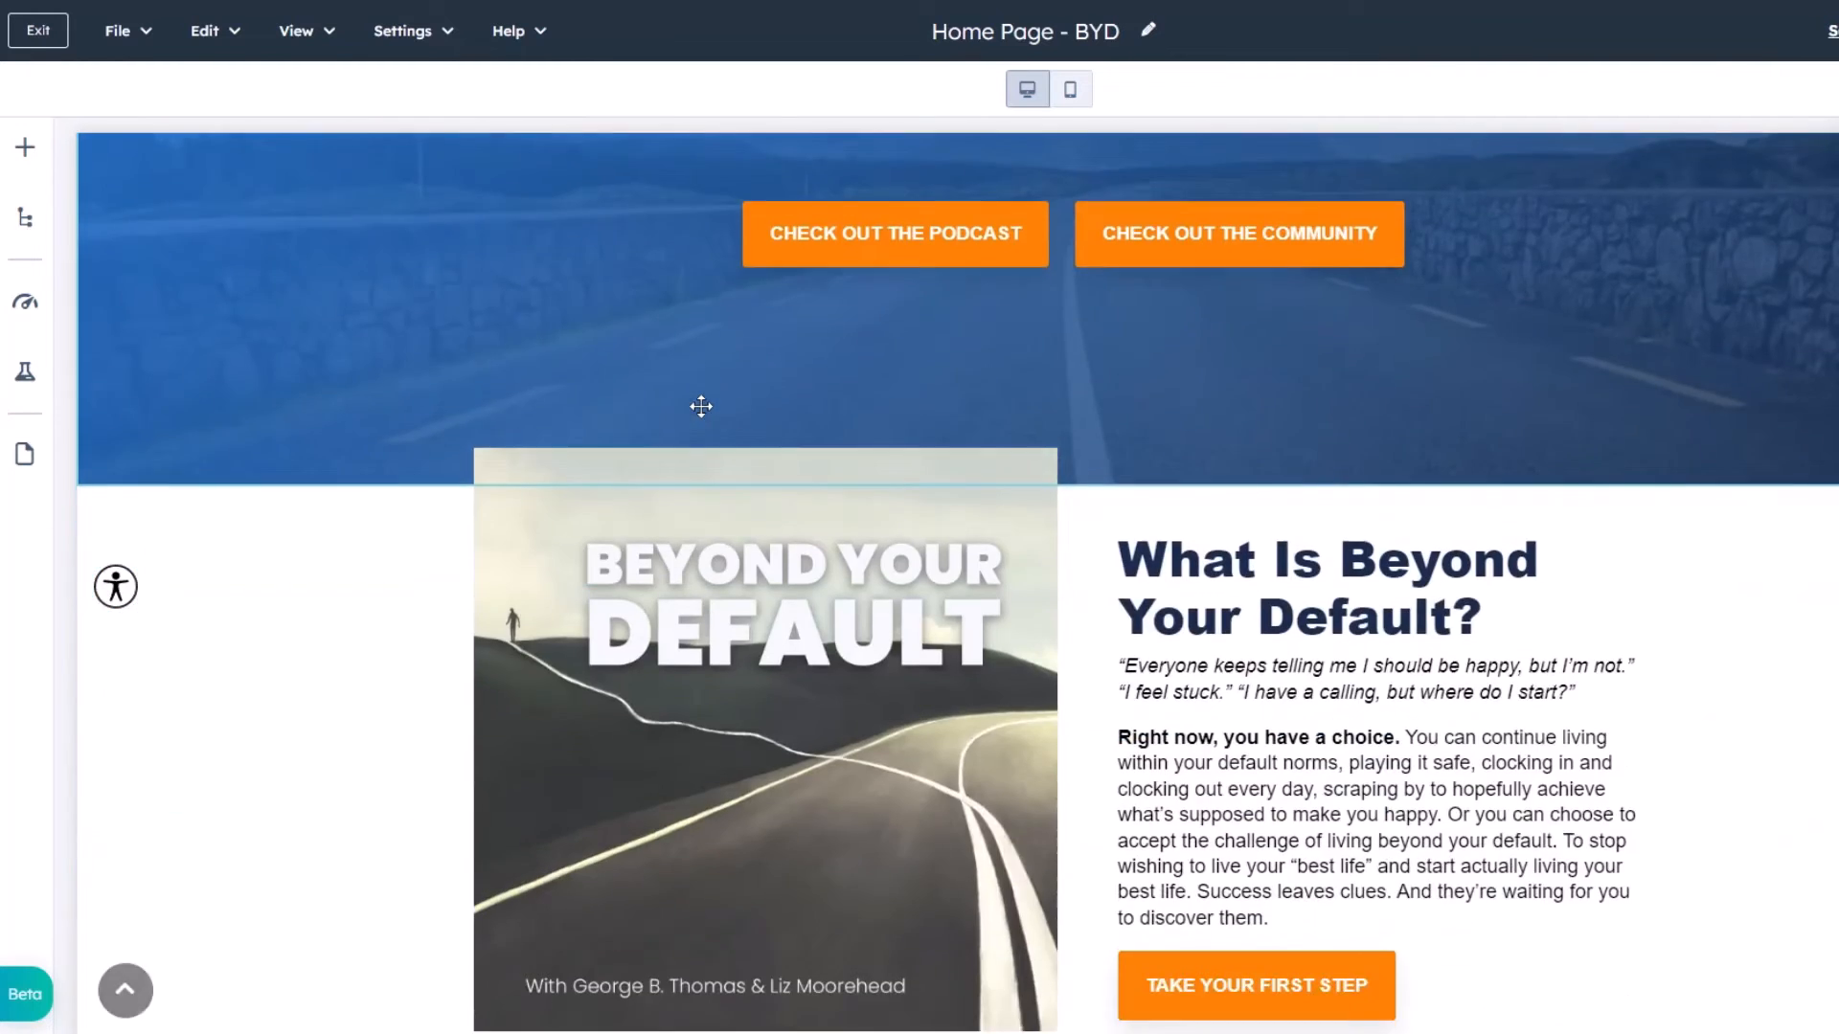
scroll("down", 3)
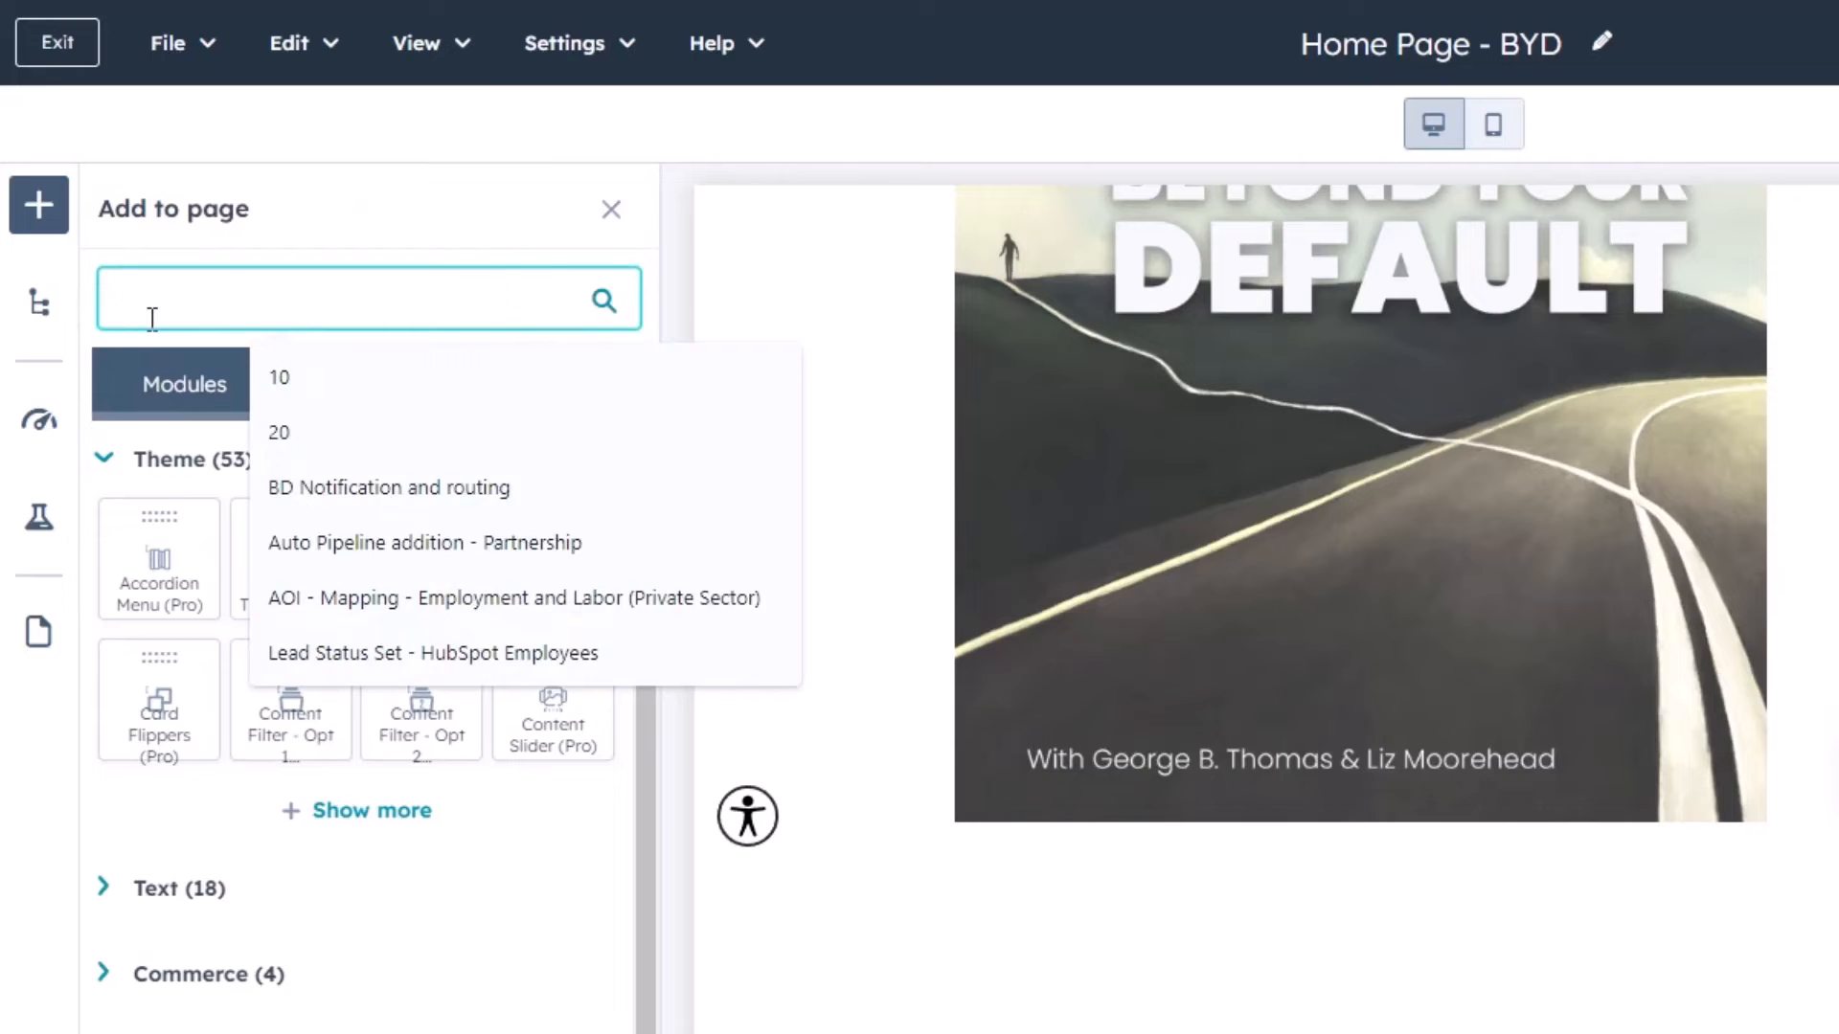
Step: Add a button module to the page and link it to the New Pop-up CTA
type("button")
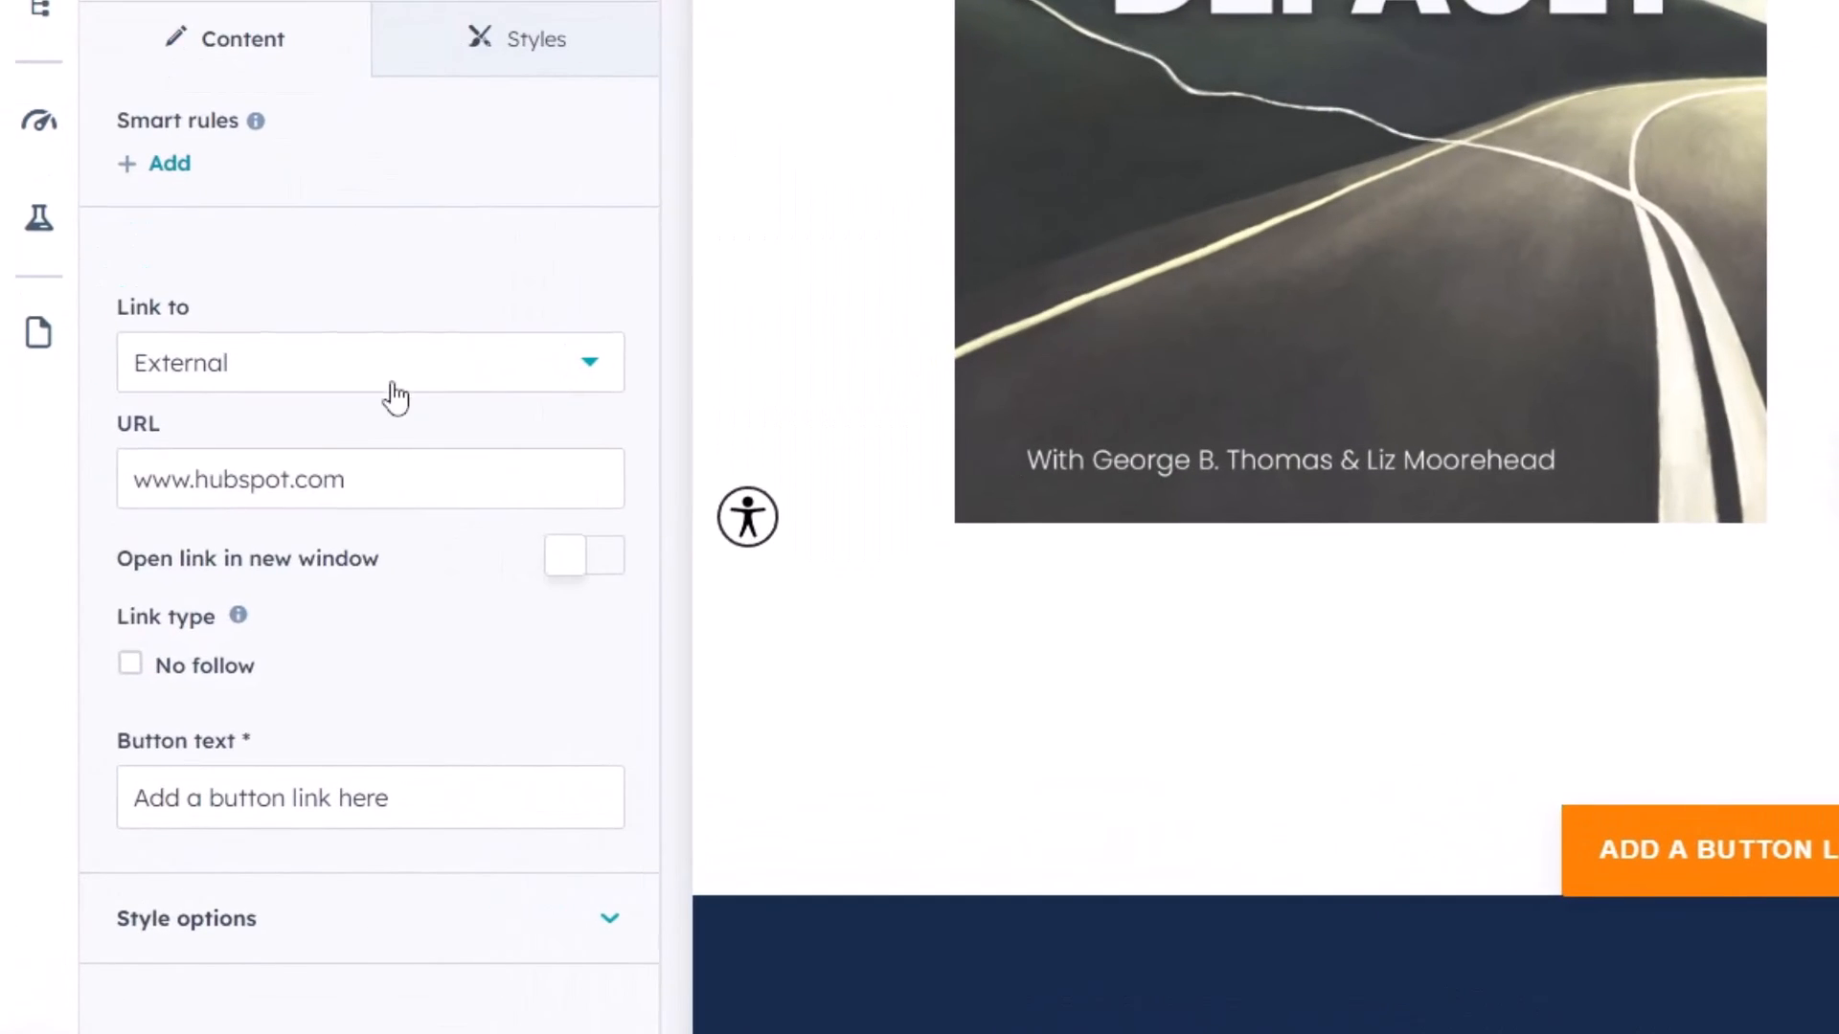
left_click(368, 364)
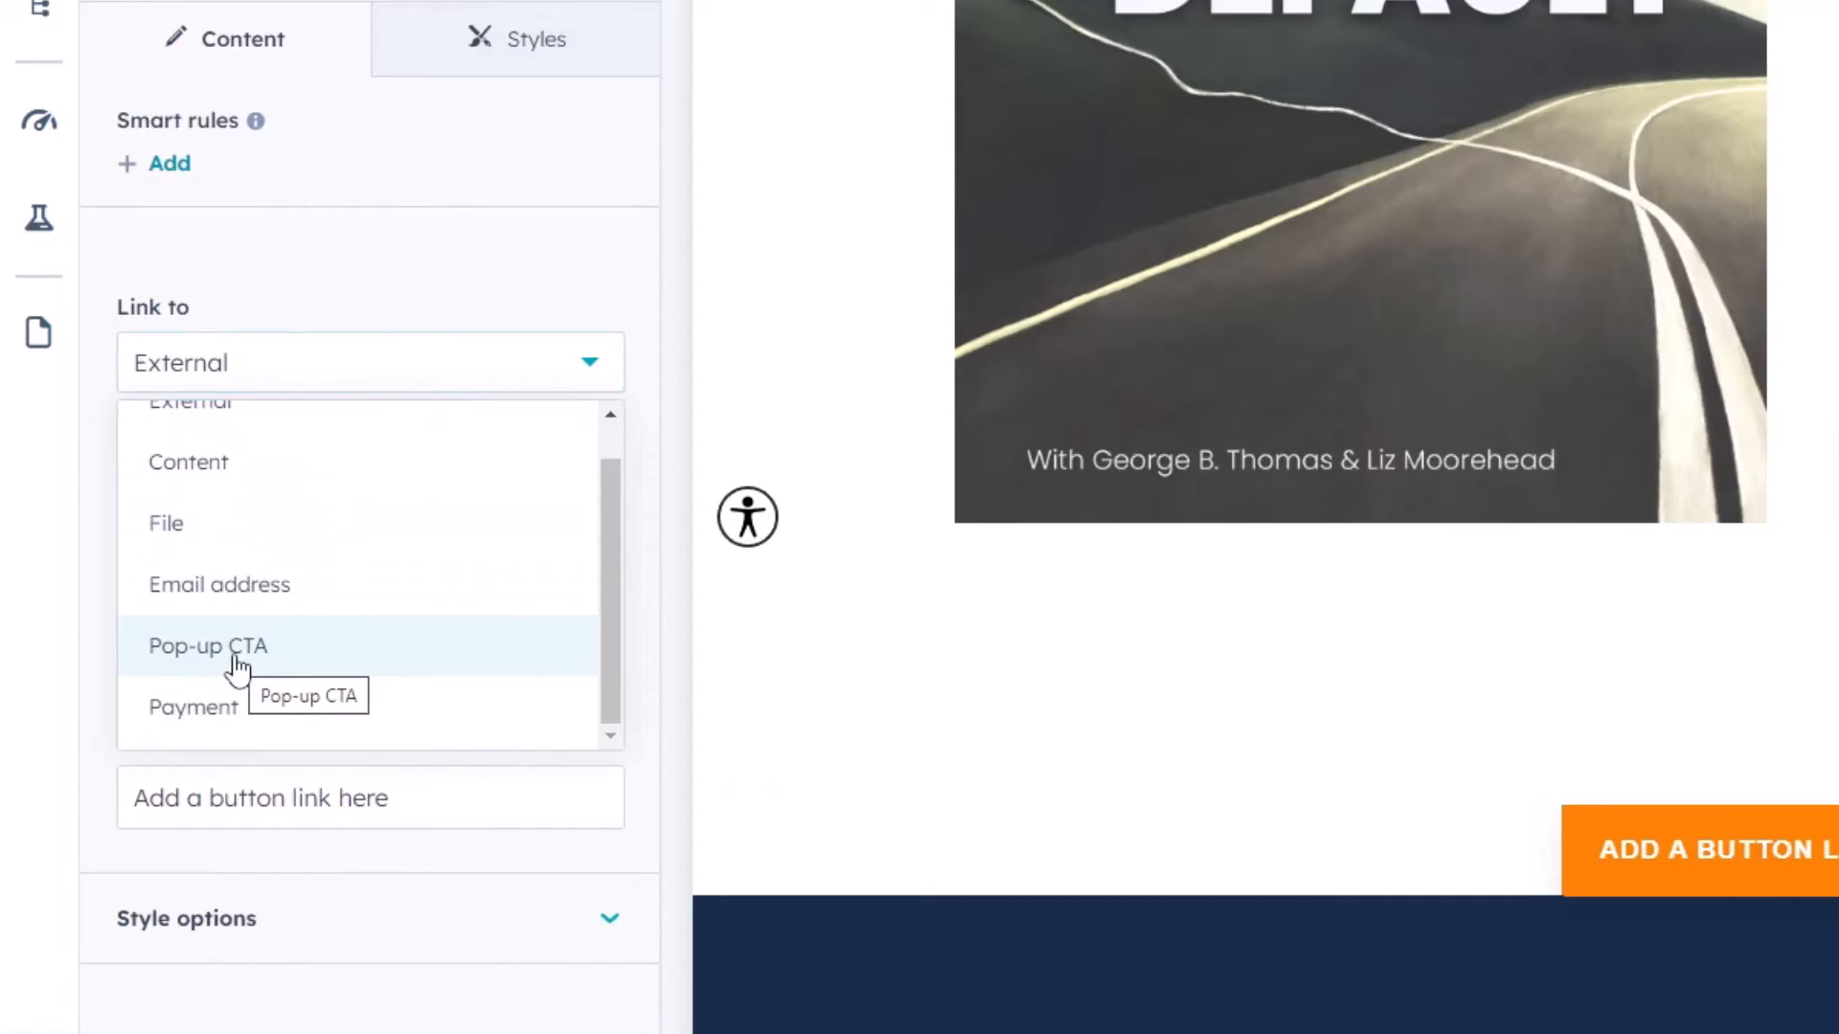
left_click(207, 647)
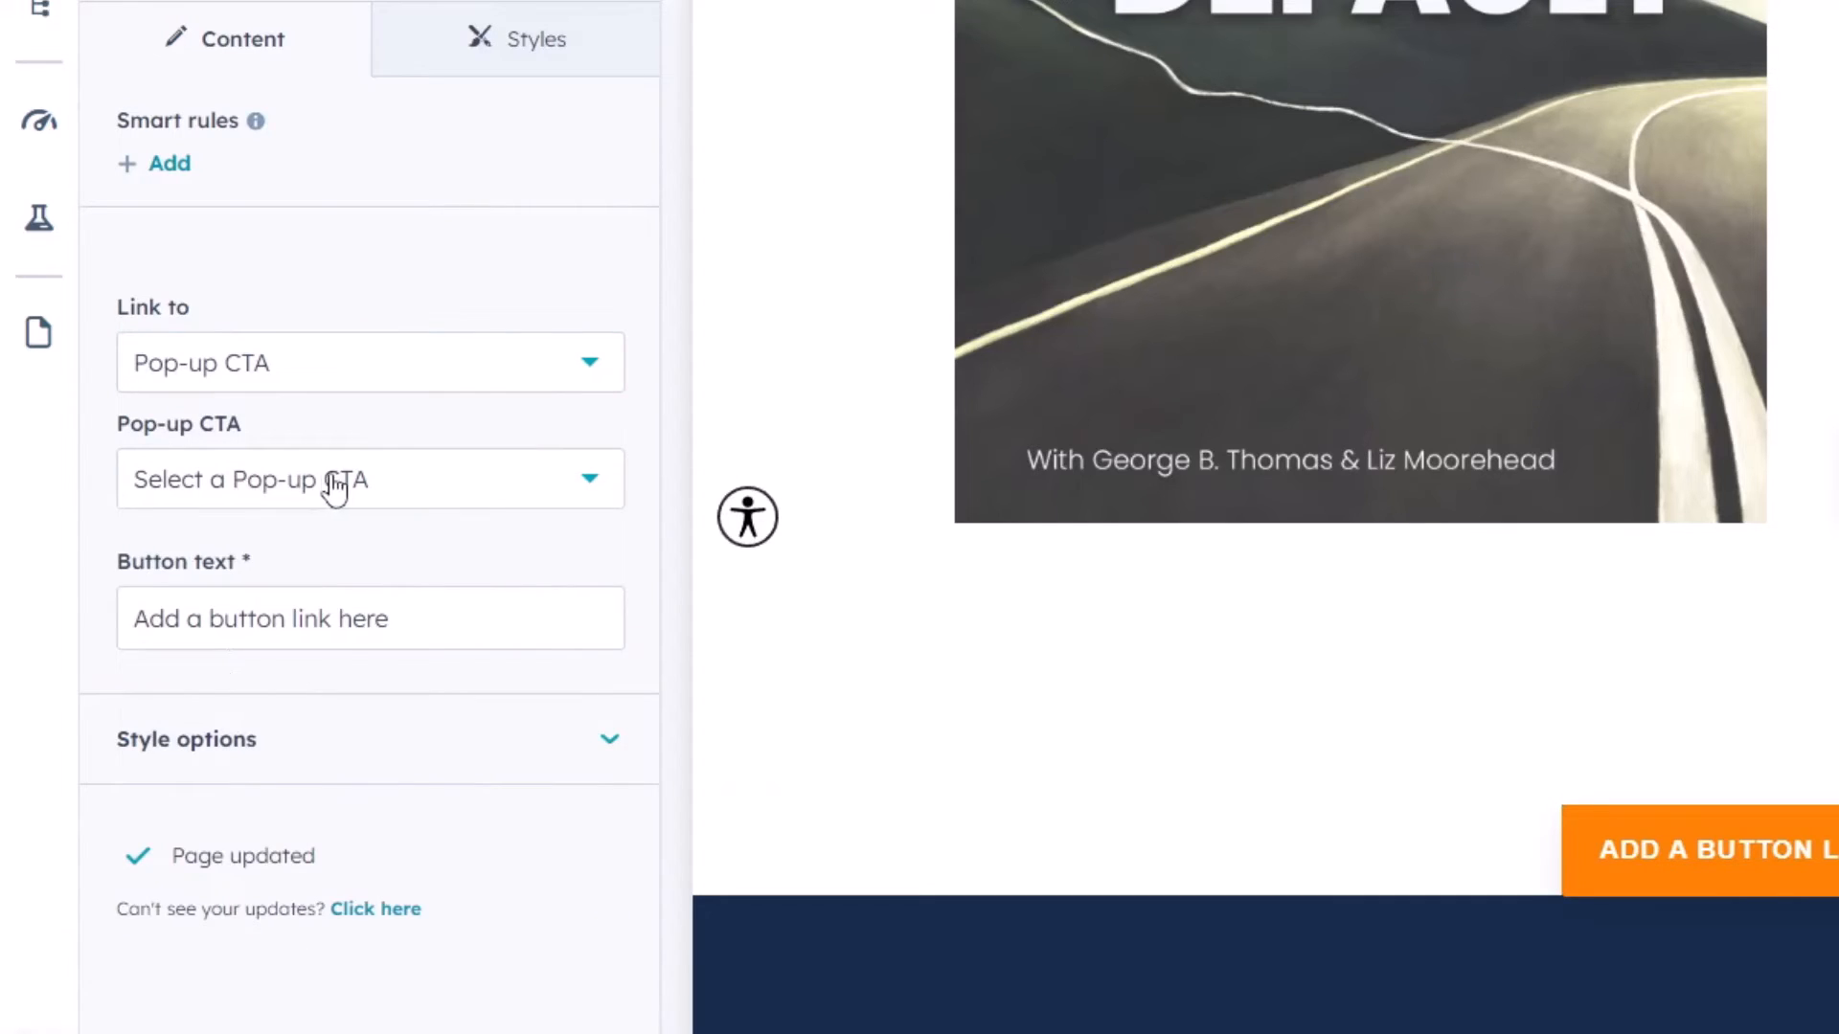
left_click(368, 479)
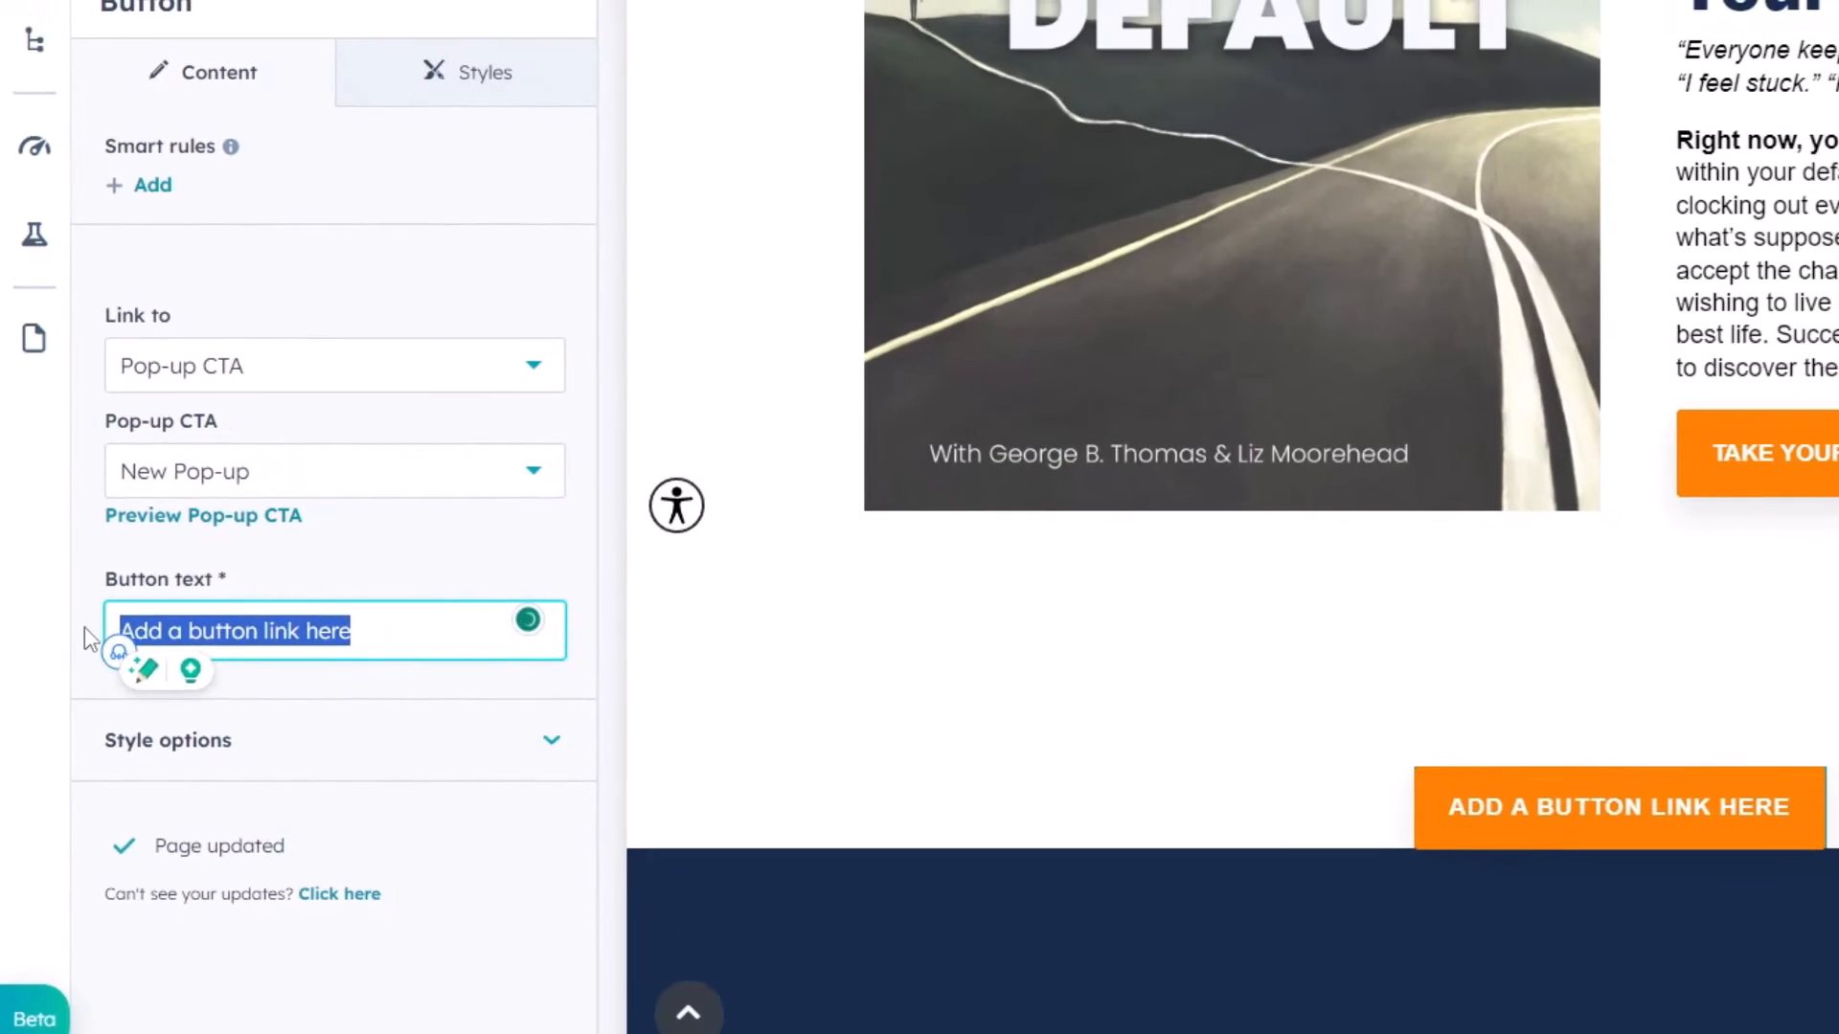
Step: Set the button text to 'Click here to fill out form!'
type("Click her e")
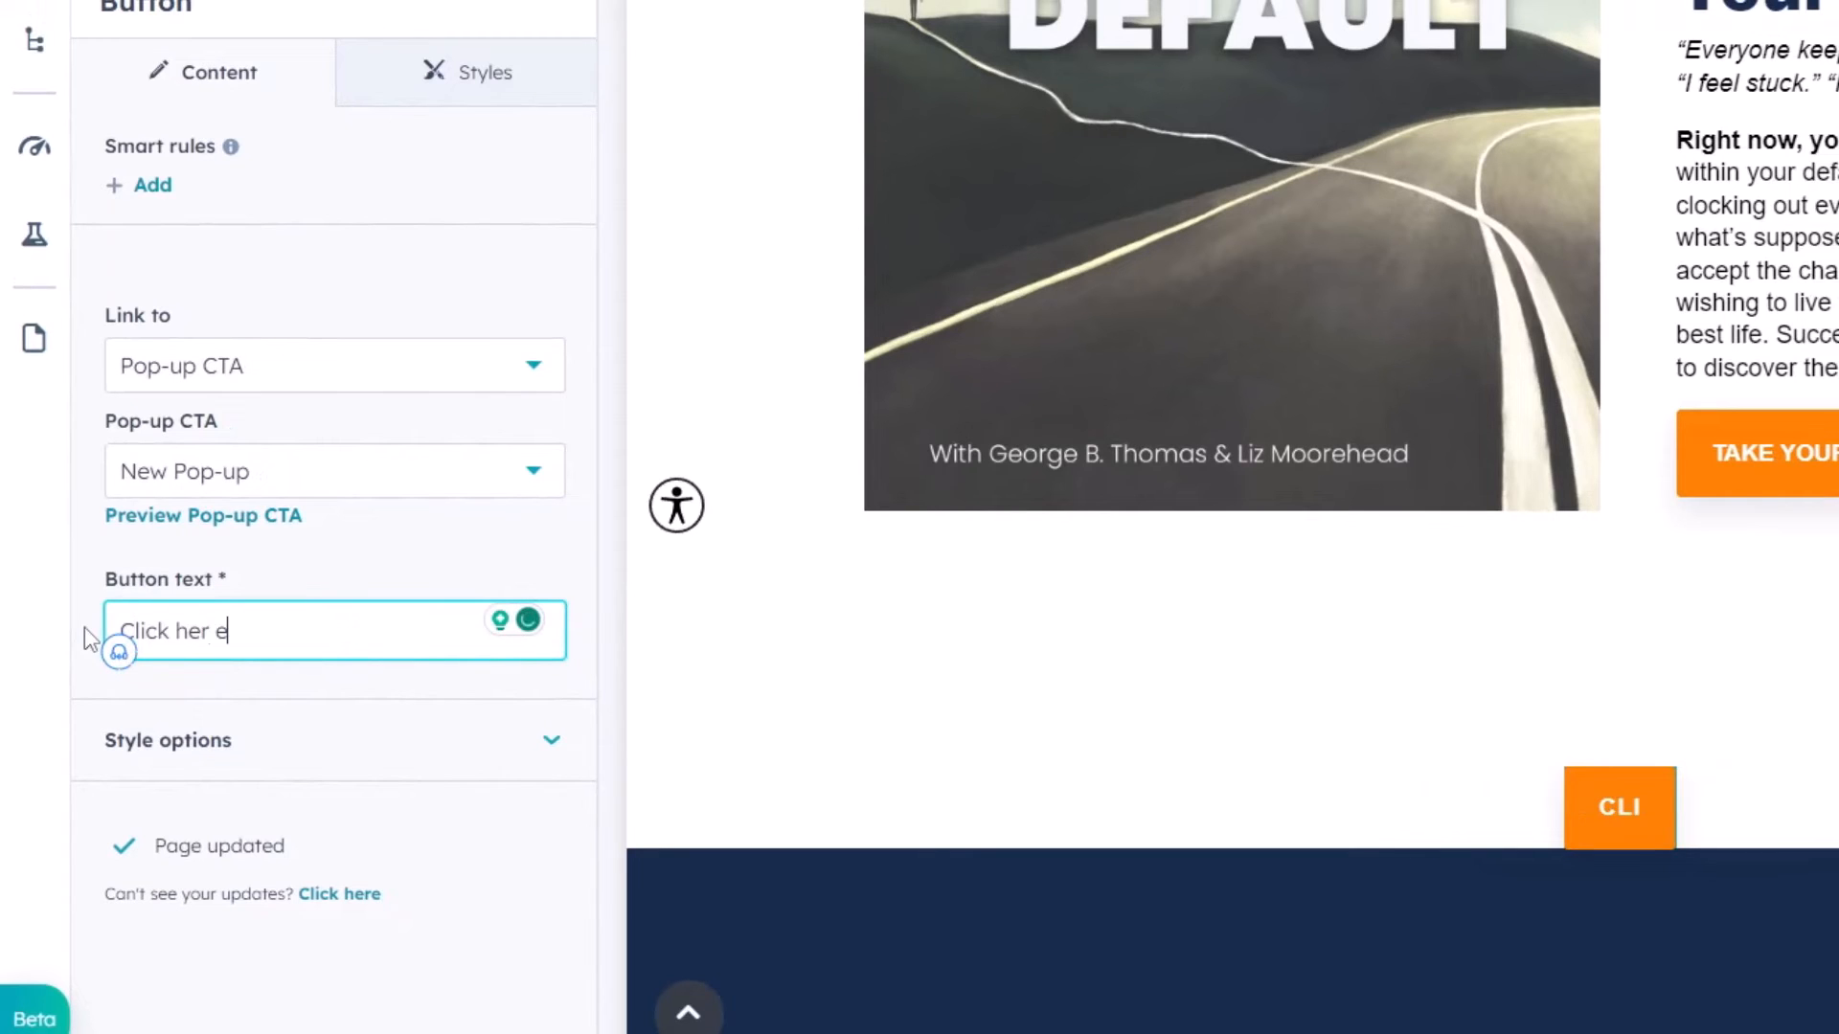
type("to fill out")
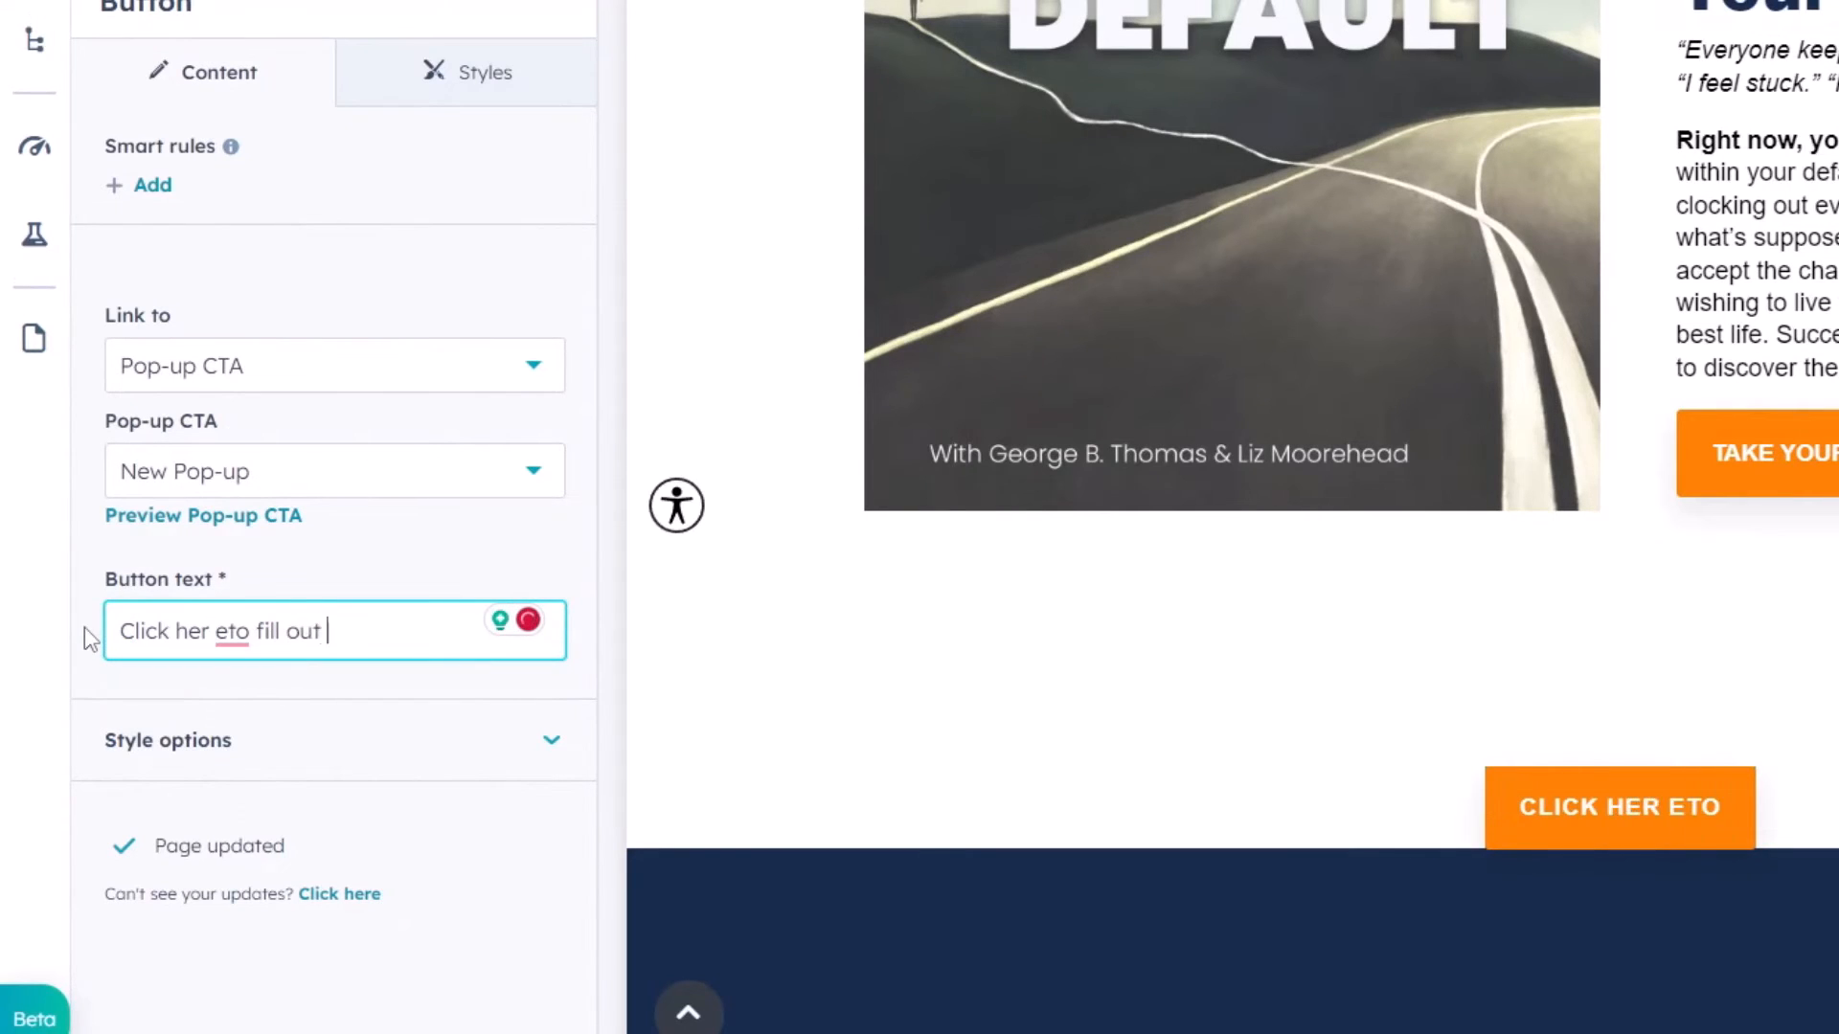
type("form!")
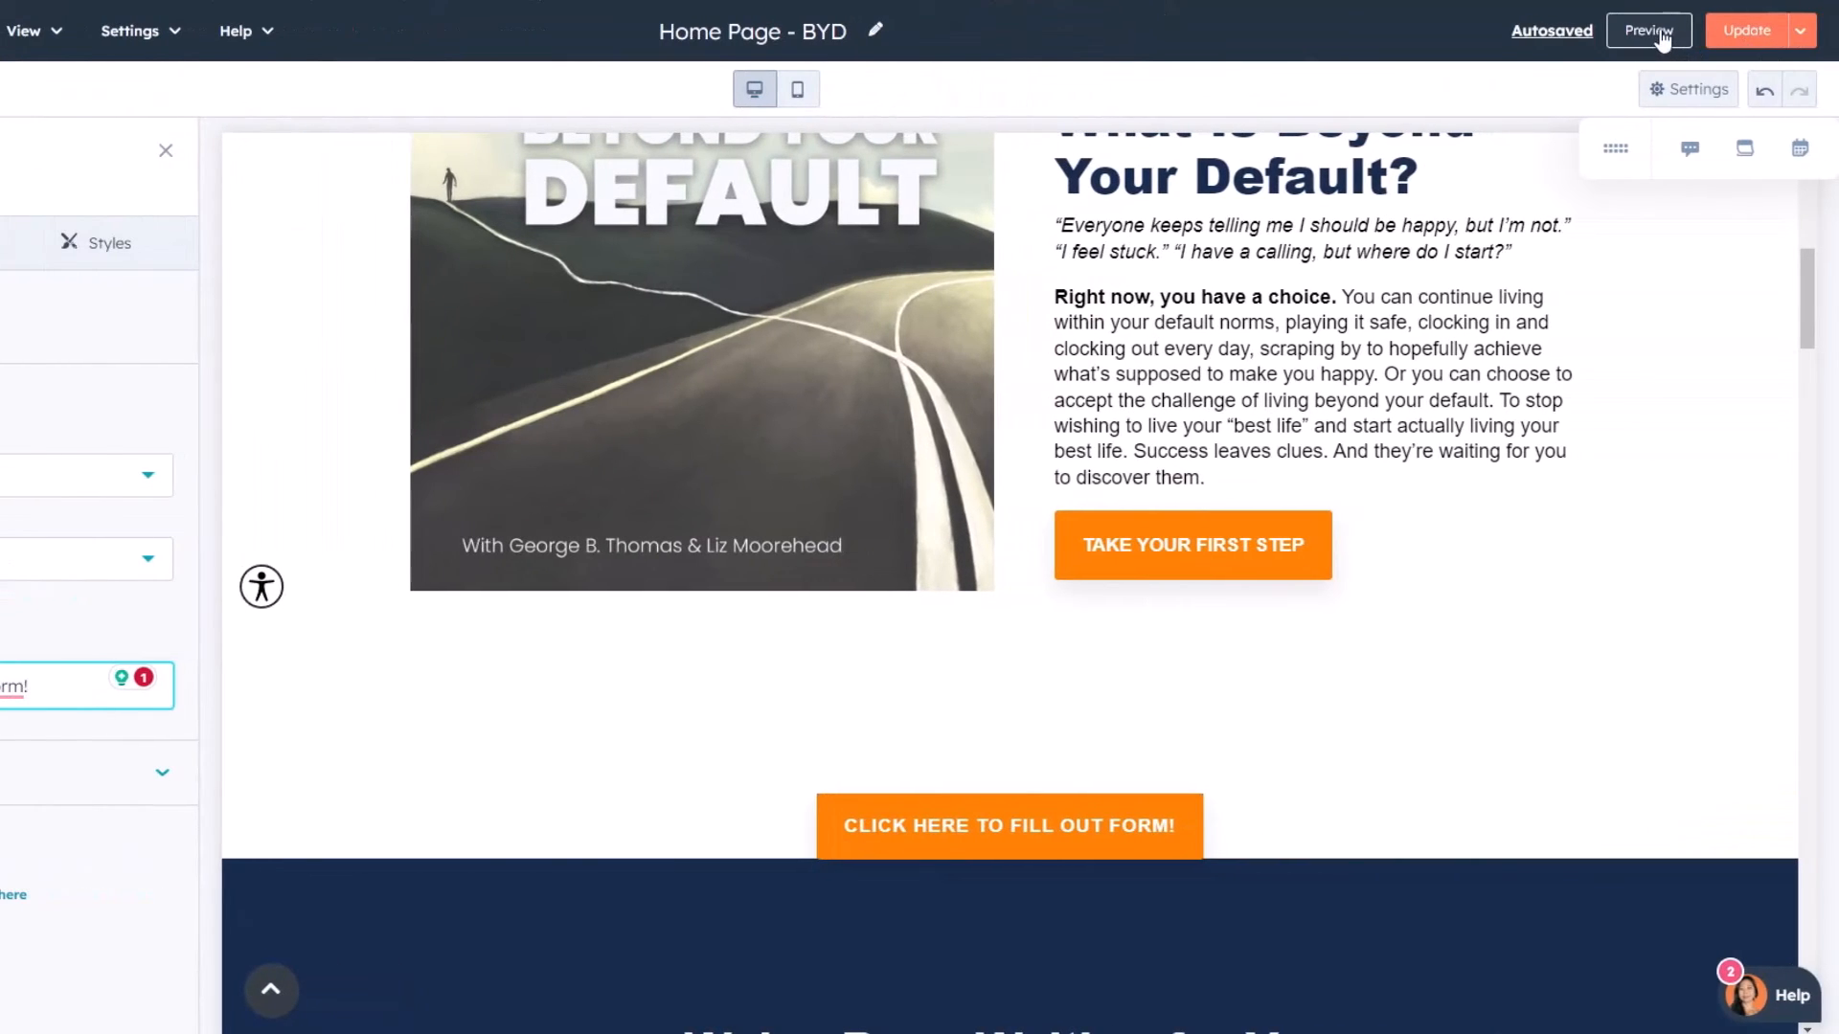
Step: Preview the home page and use the new button to open the Let' Get Started pop-up form
left_click(1647, 31)
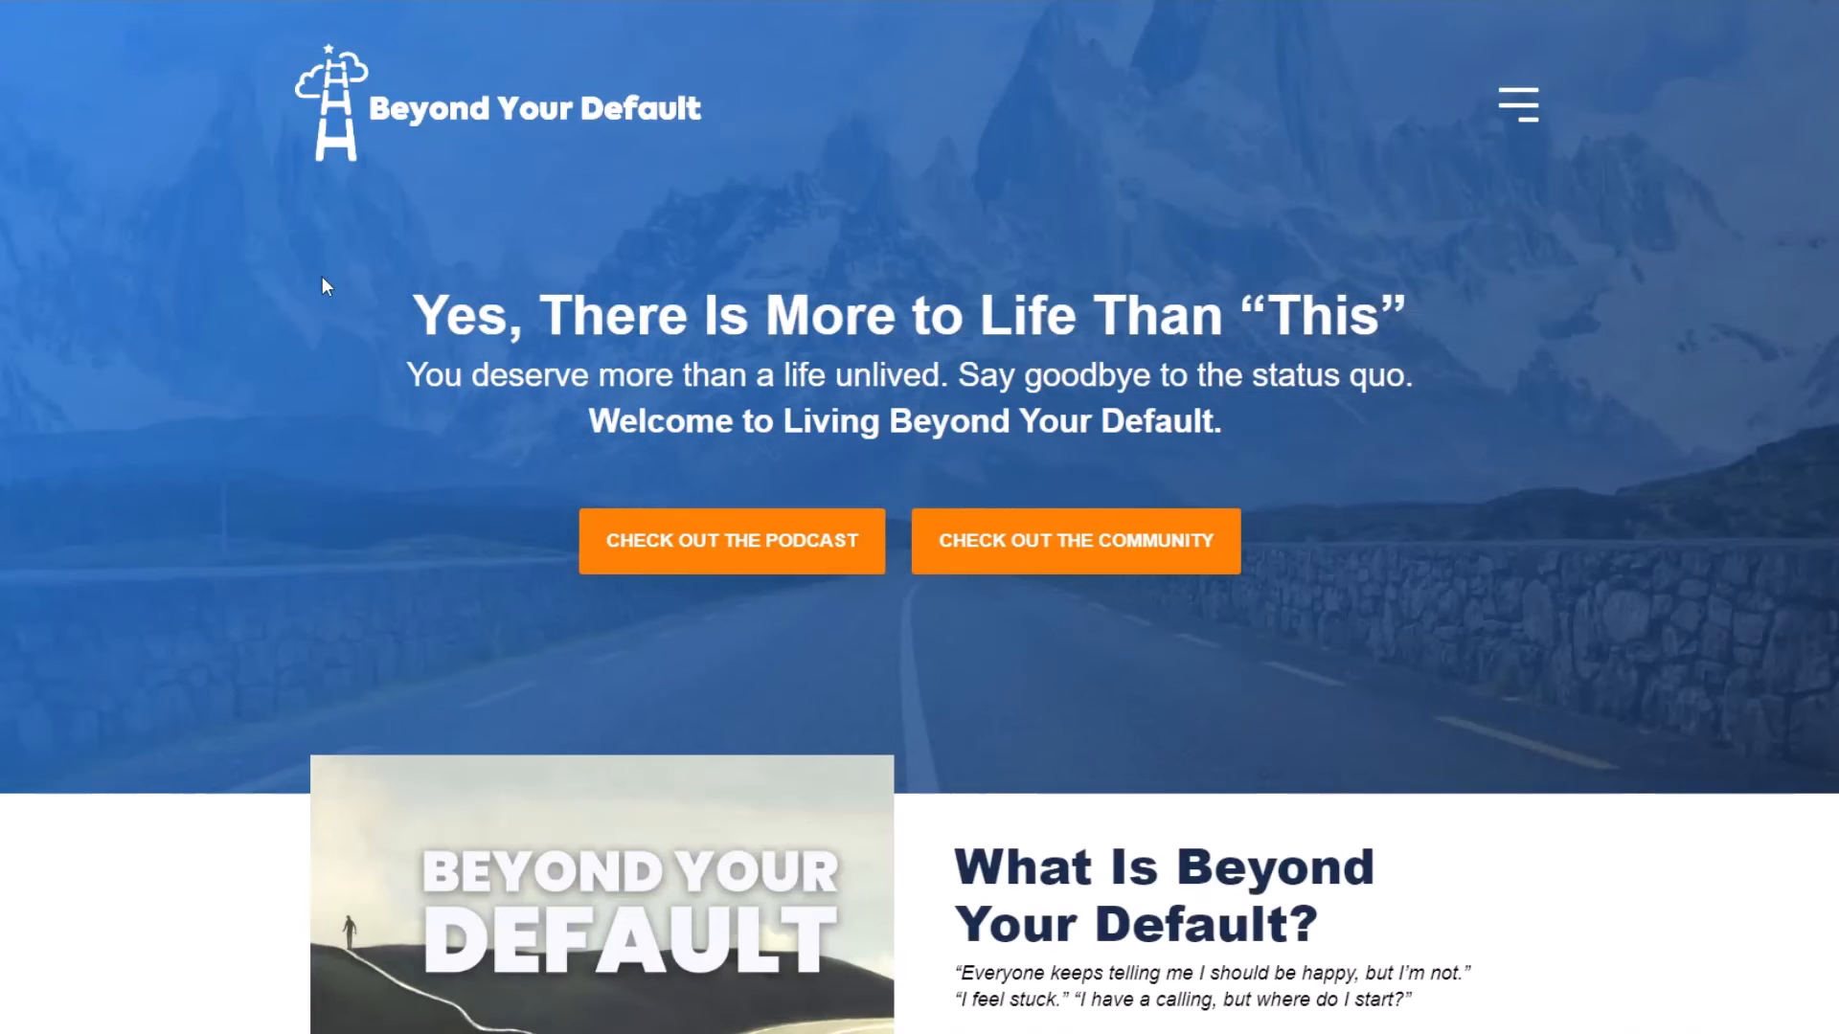
scroll("down", 3)
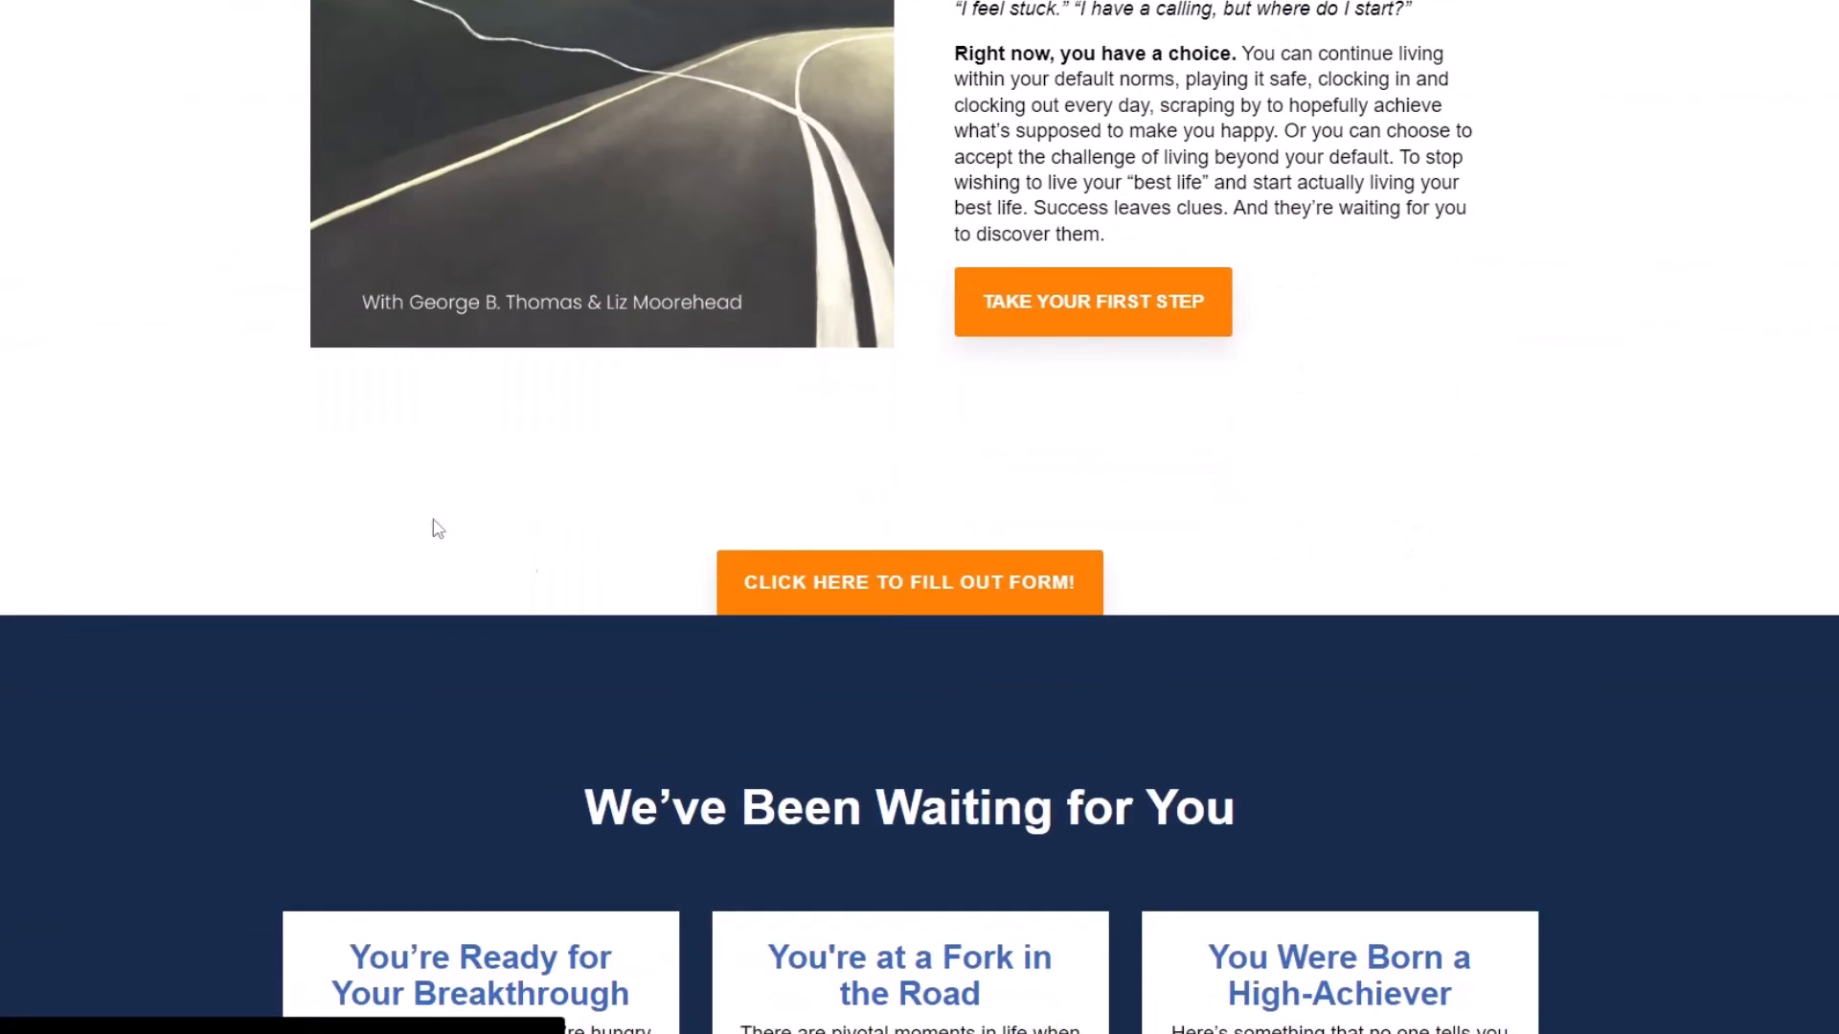
left_click(910, 582)
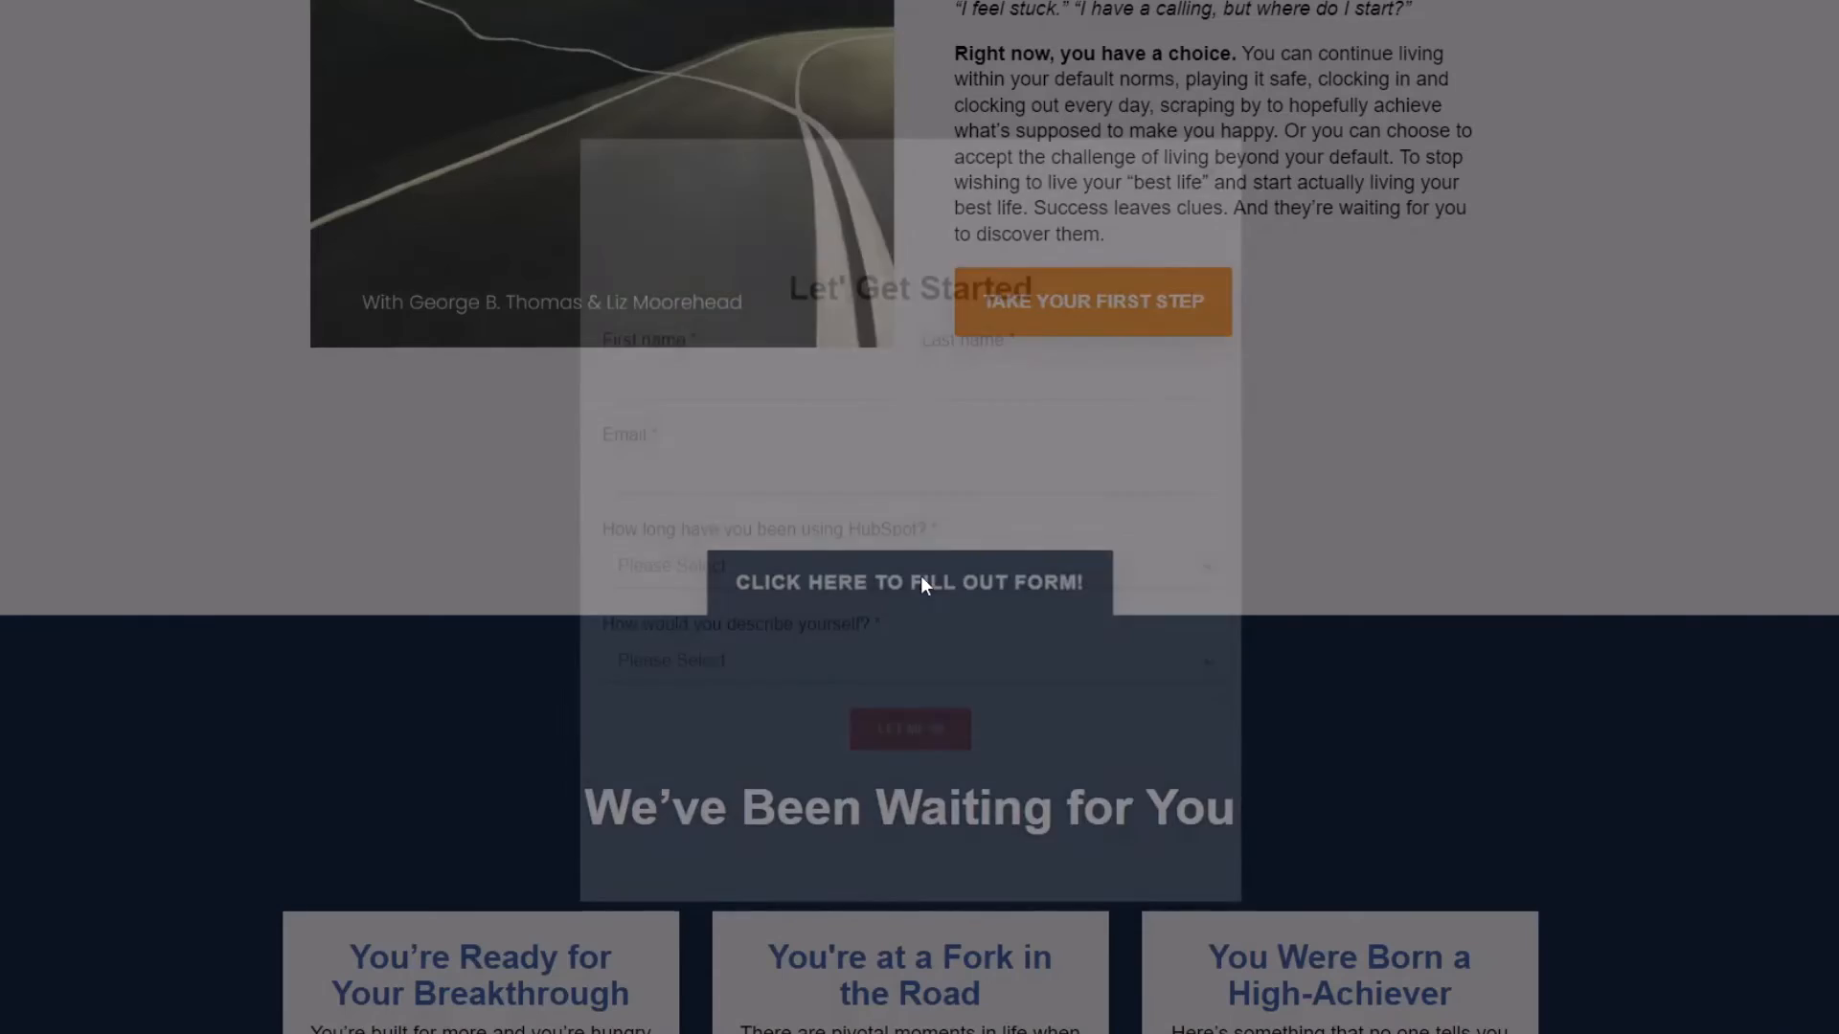
left_click(908, 582)
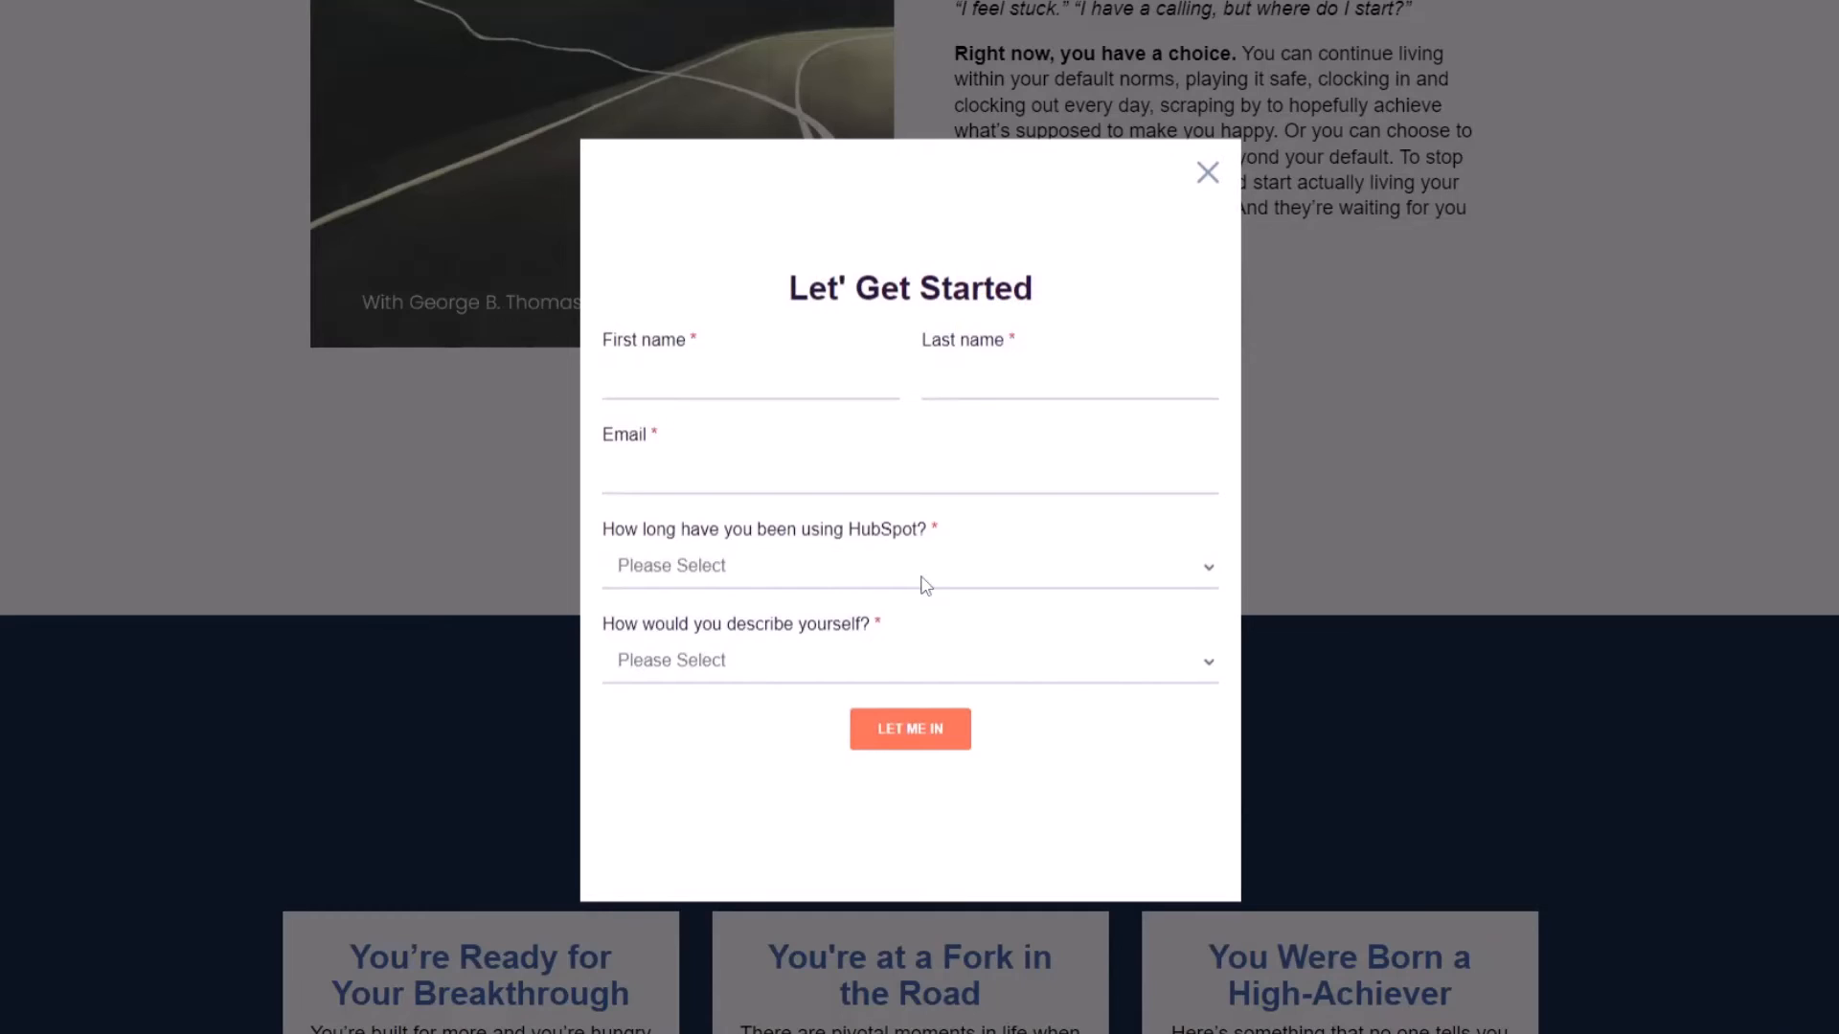